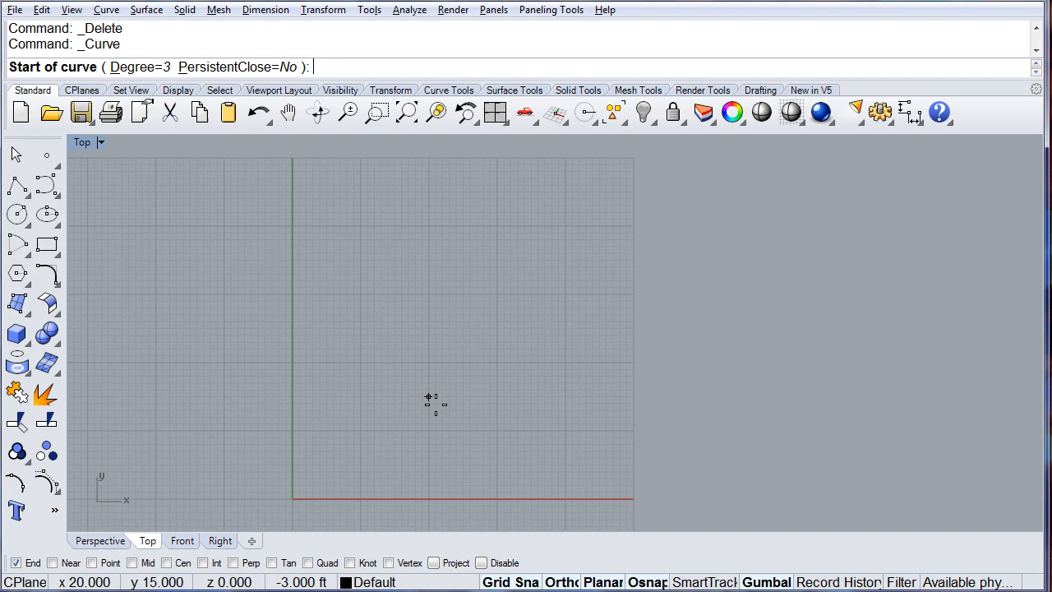
pyautogui.moveTo(360, 499)
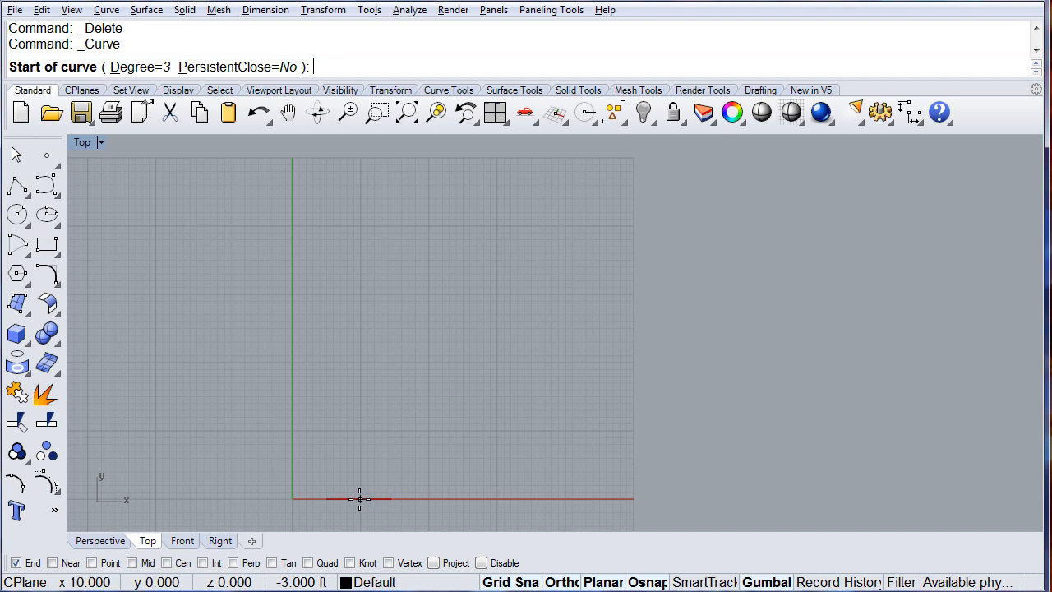
# Draw a vertical curve from a point on the x-axis to a point straight above
pyautogui.click(360, 499)
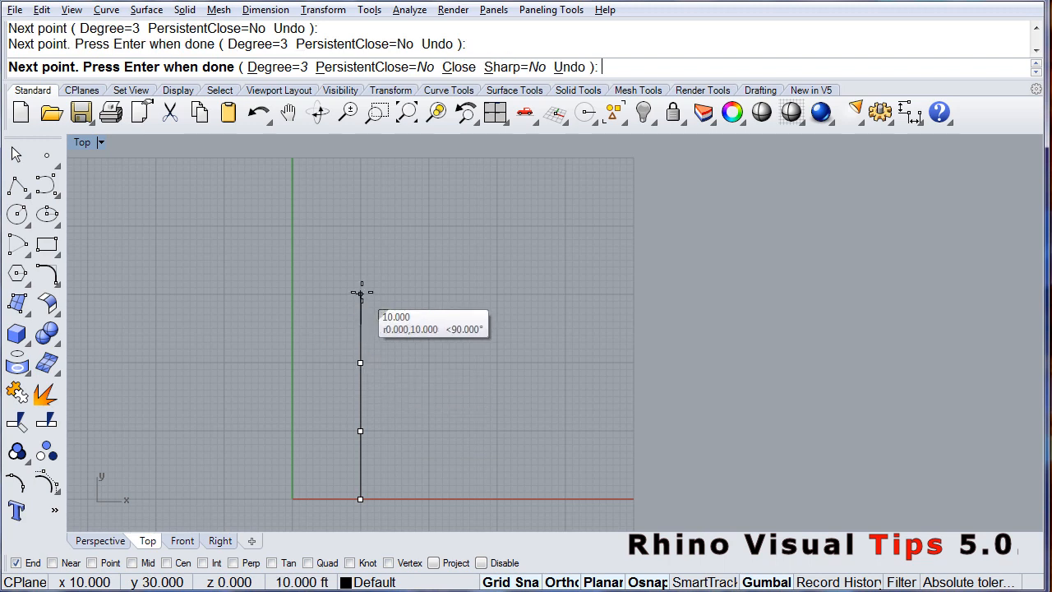
pyautogui.click(368, 227)
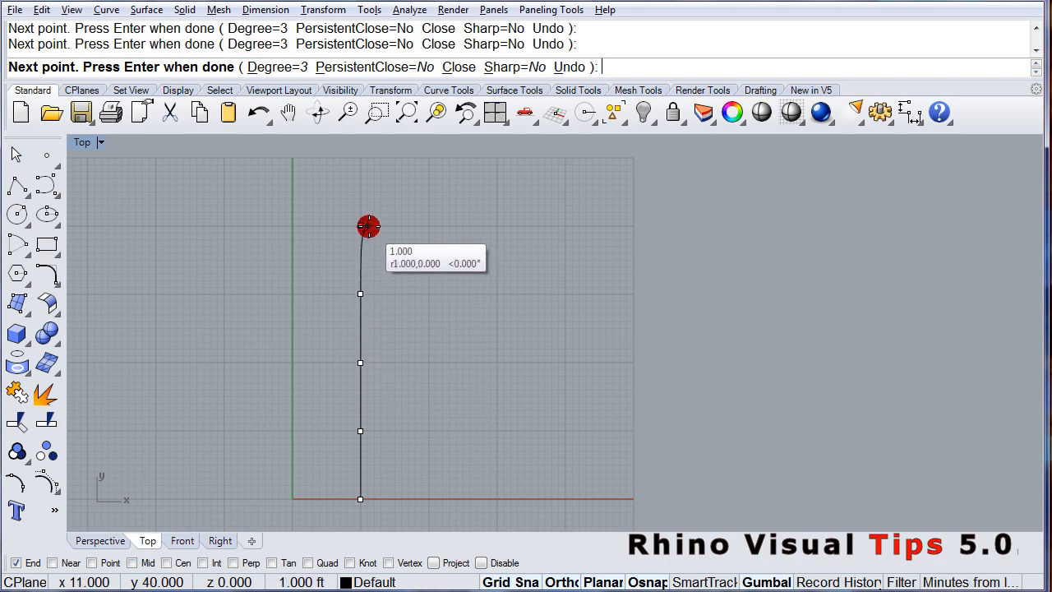
pyautogui.moveTo(367, 156)
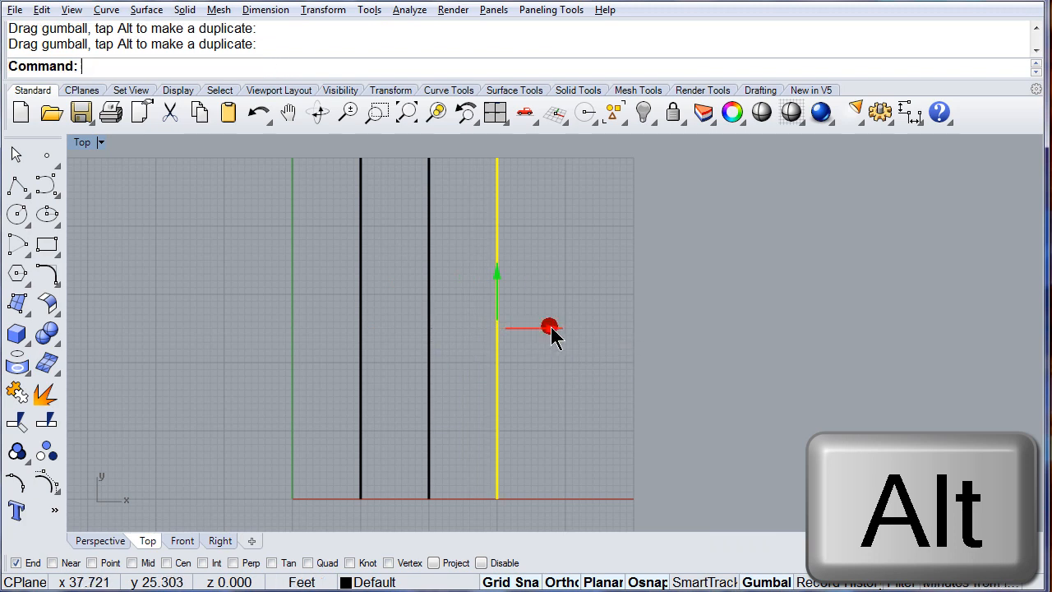
# Drag the curve right with the gumball, leaving evenly spaced parallel copies
pyautogui.moveTo(550, 328); pyautogui.dragTo(559, 328)
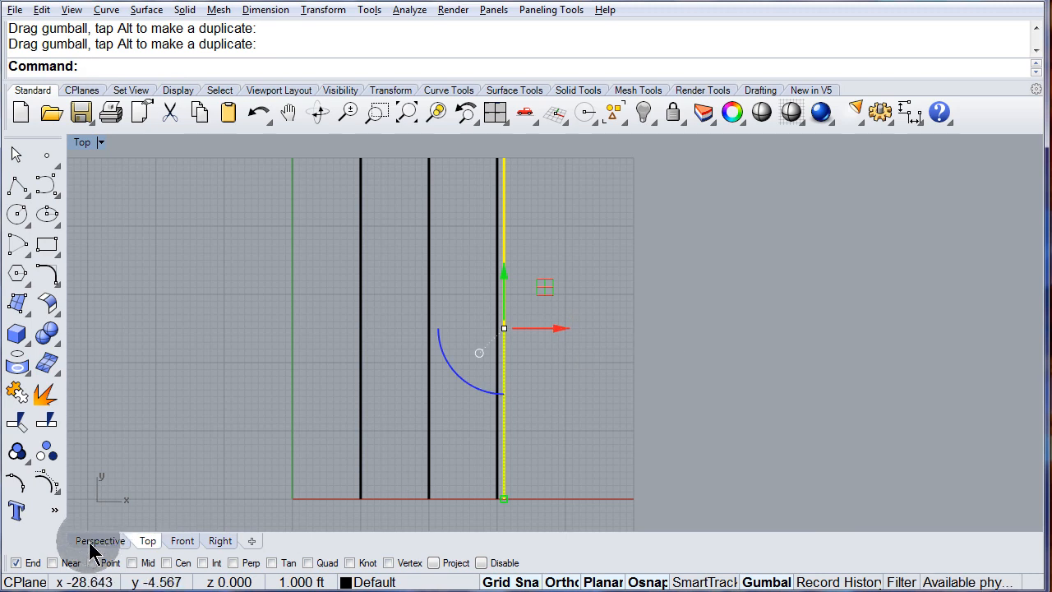
# In the Perspective view, select curves and raise them above the grid with the gumball
pyautogui.click(99, 540)
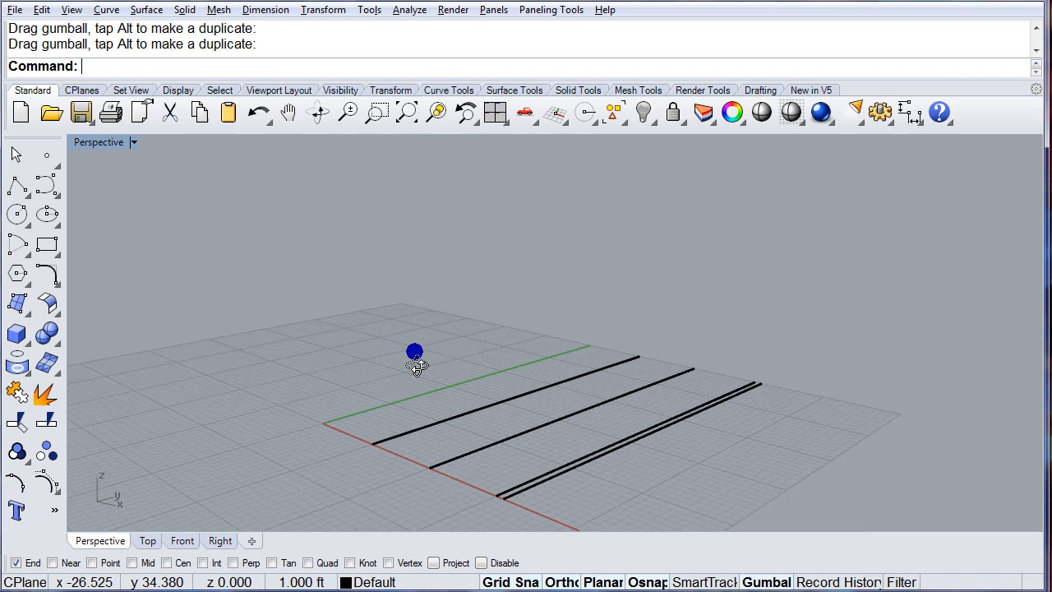
pyautogui.click(580, 464)
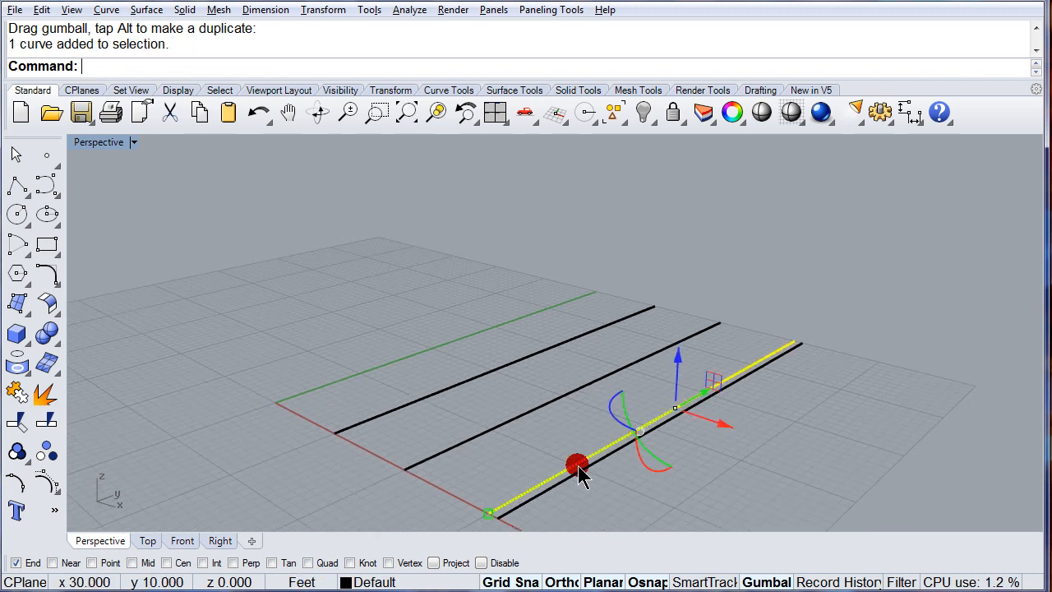
pyautogui.moveTo(580, 464); pyautogui.dragTo(535, 407)
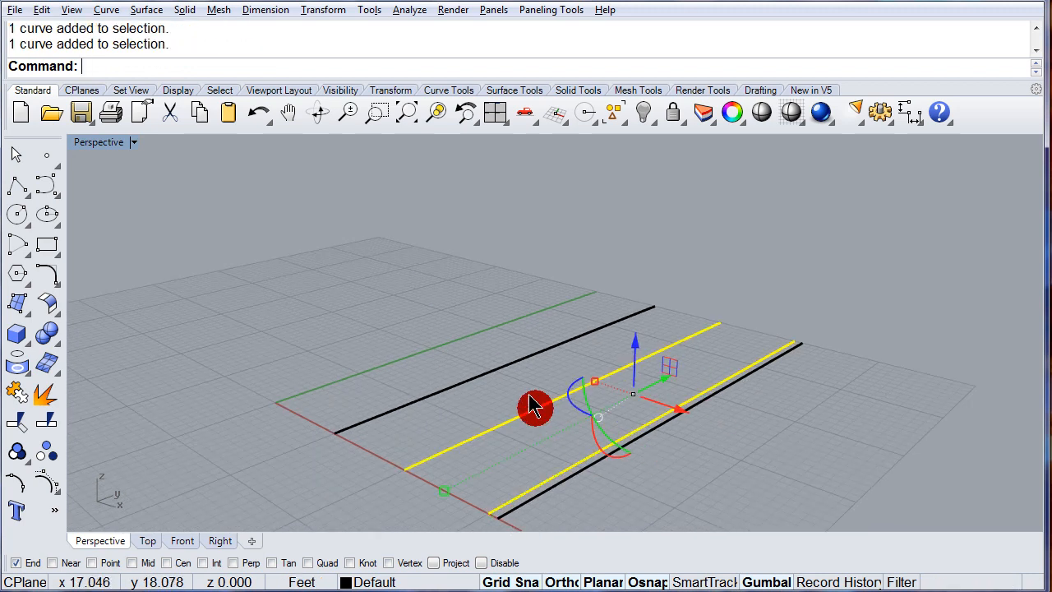
pyautogui.moveTo(536, 407); pyautogui.dragTo(642, 395)
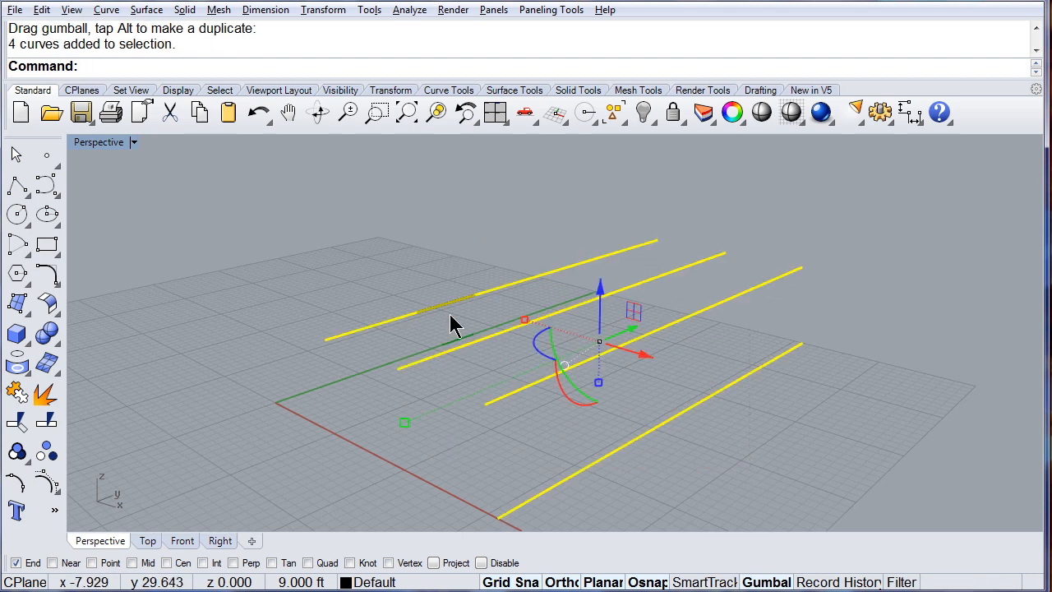
# Loft a surface through the four curves using the Normal loft style
pyautogui.click(146, 9)
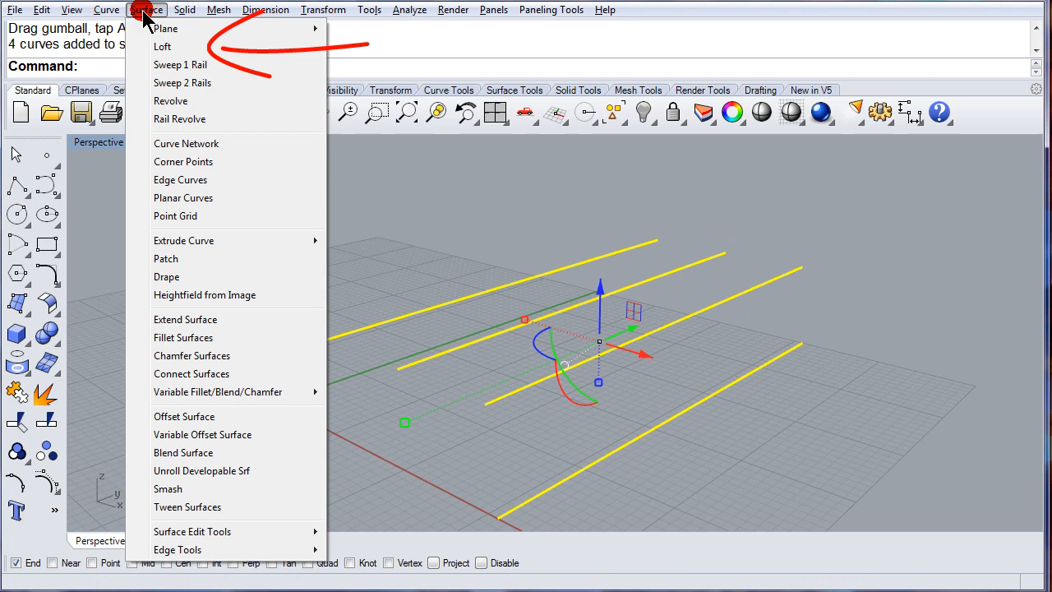
pyautogui.moveTo(162, 46)
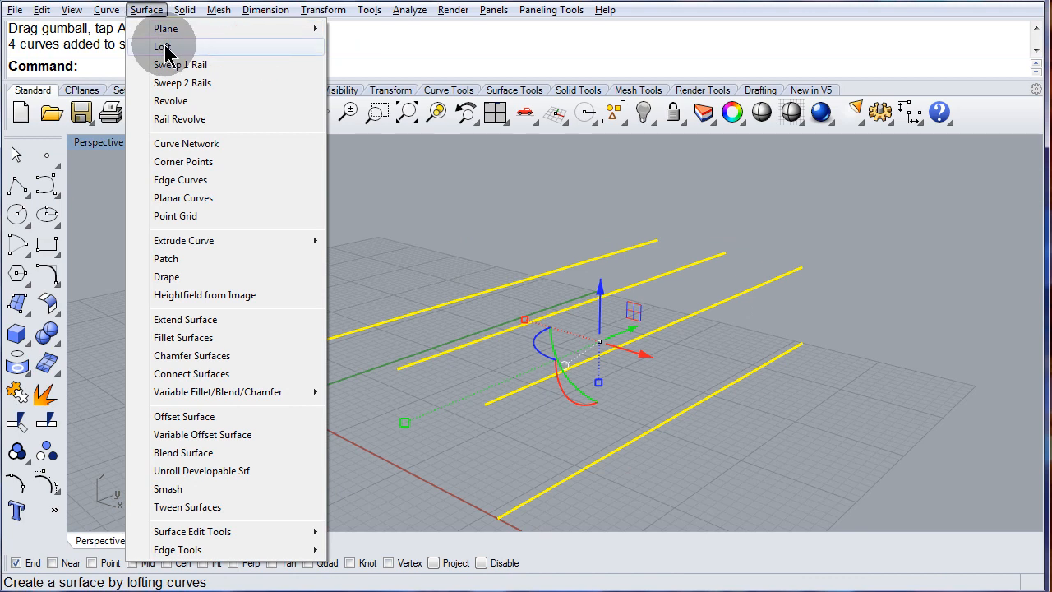
pyautogui.click(164, 46)
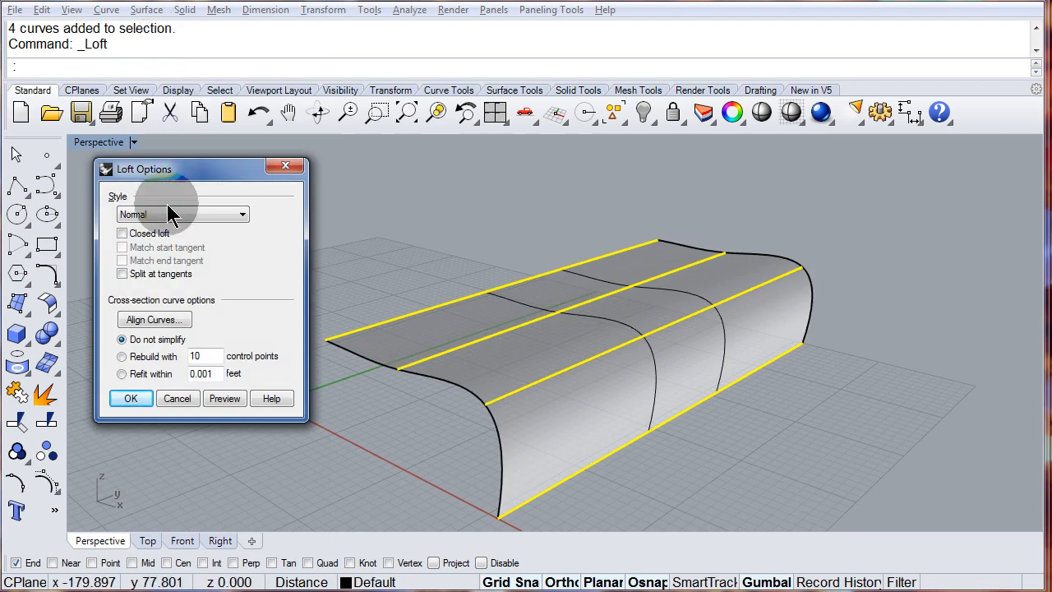
pyautogui.click(241, 215)
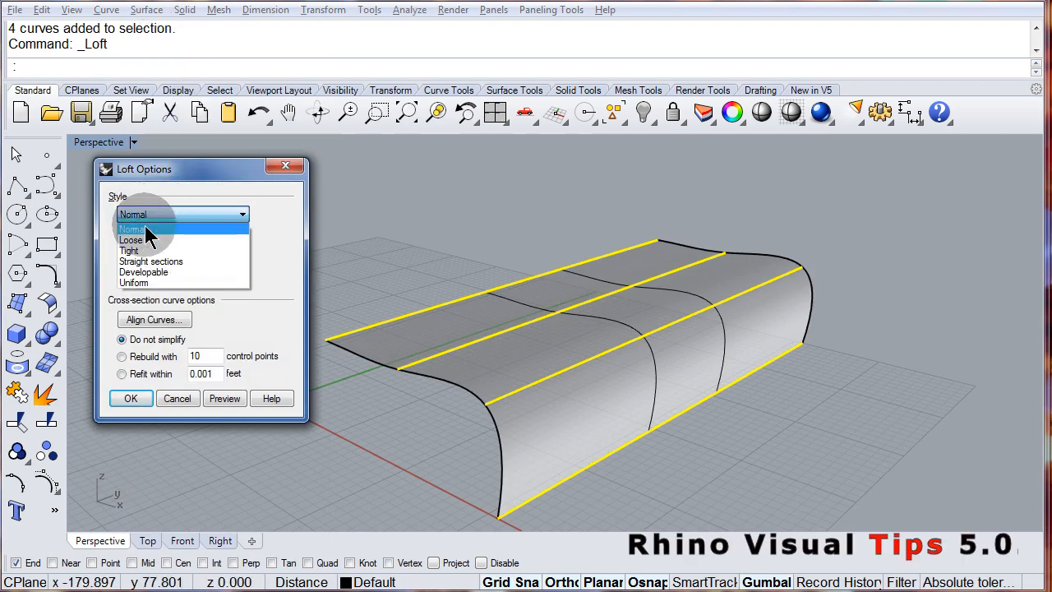
pyautogui.click(181, 214)
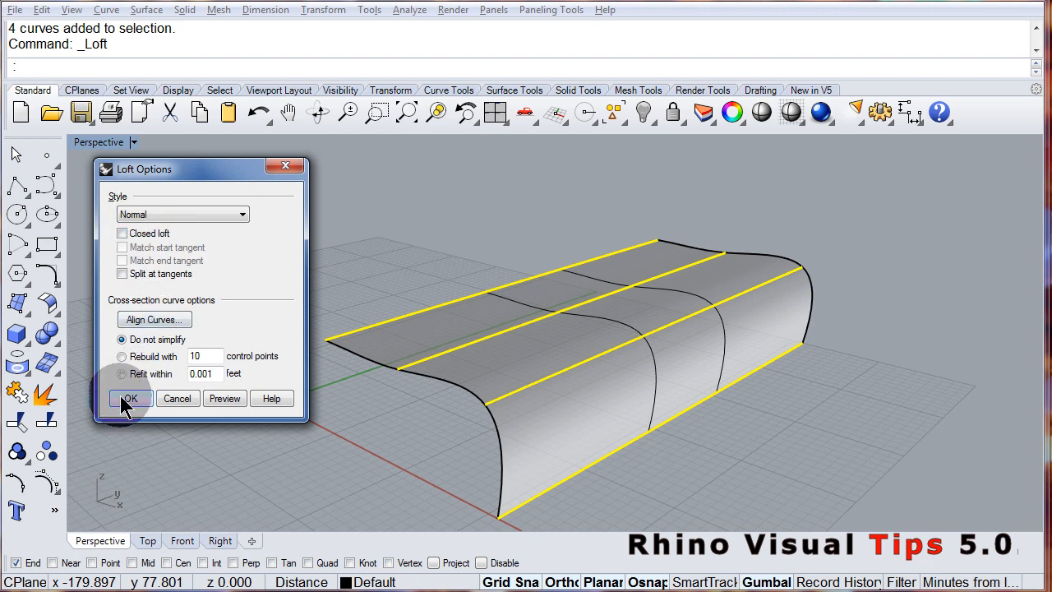
pyautogui.click(128, 398)
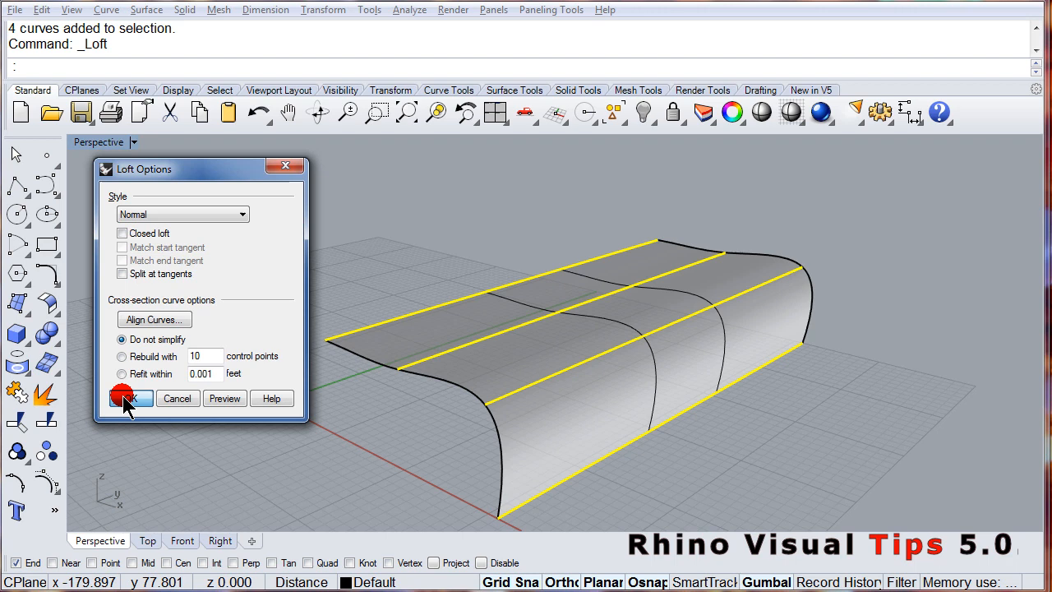
pyautogui.click(130, 398)
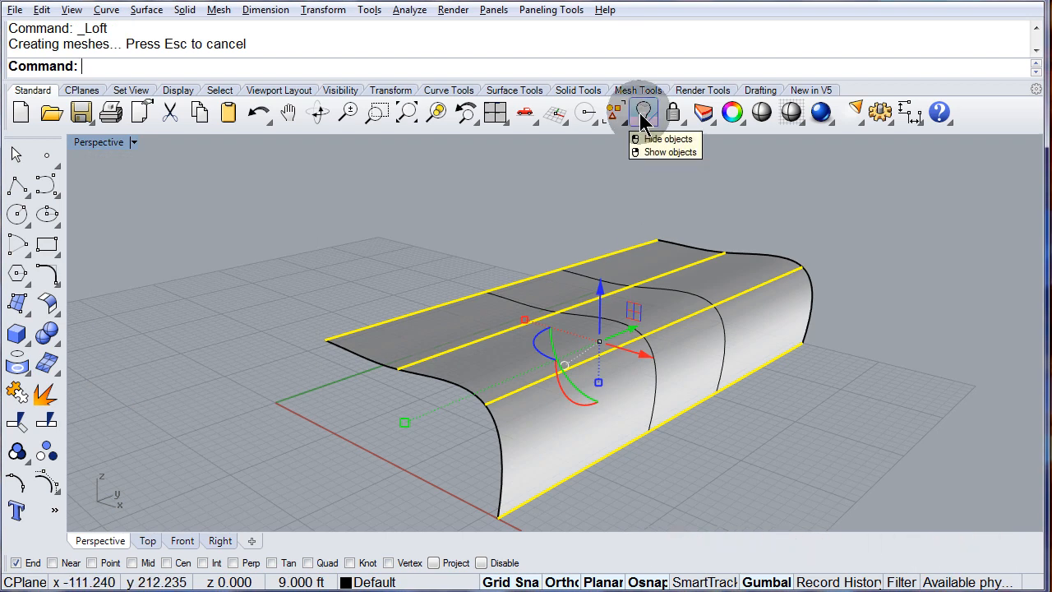
# Hide the four source curves and select the lofted surface
pyautogui.click(644, 113)
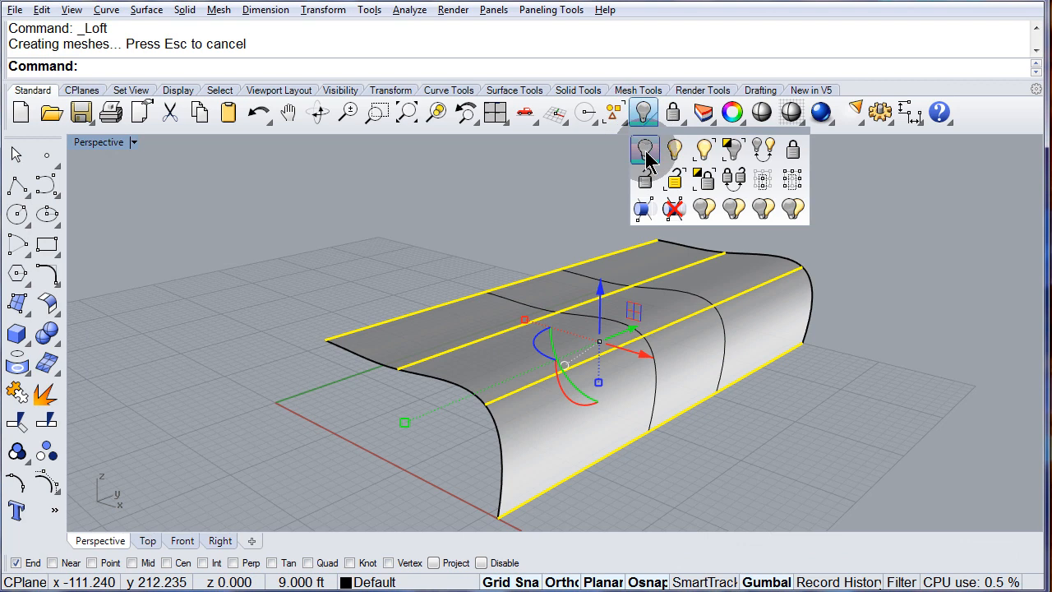
pyautogui.click(645, 149)
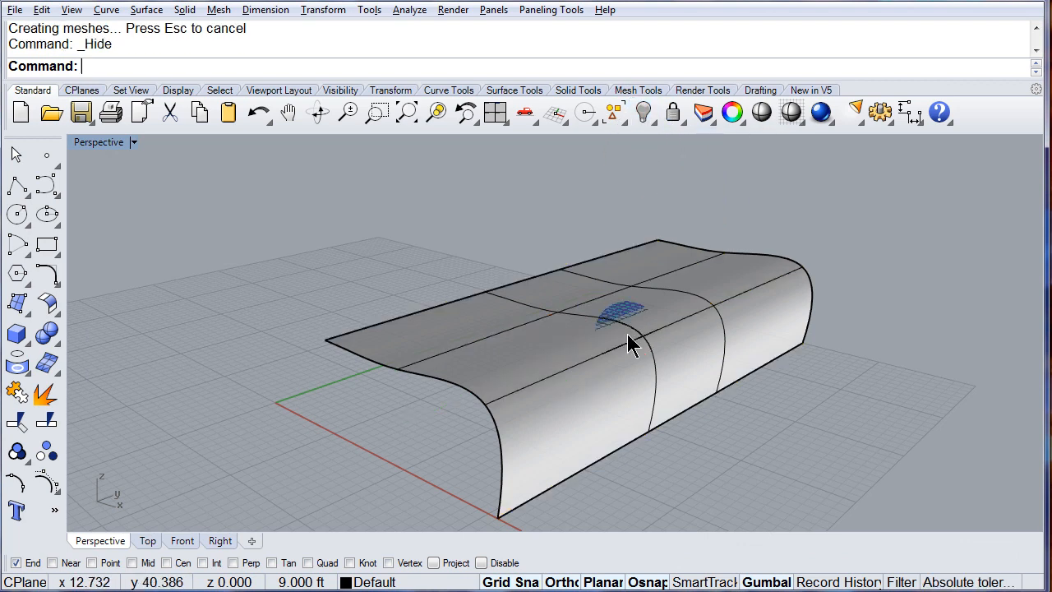
pyautogui.click(625, 342)
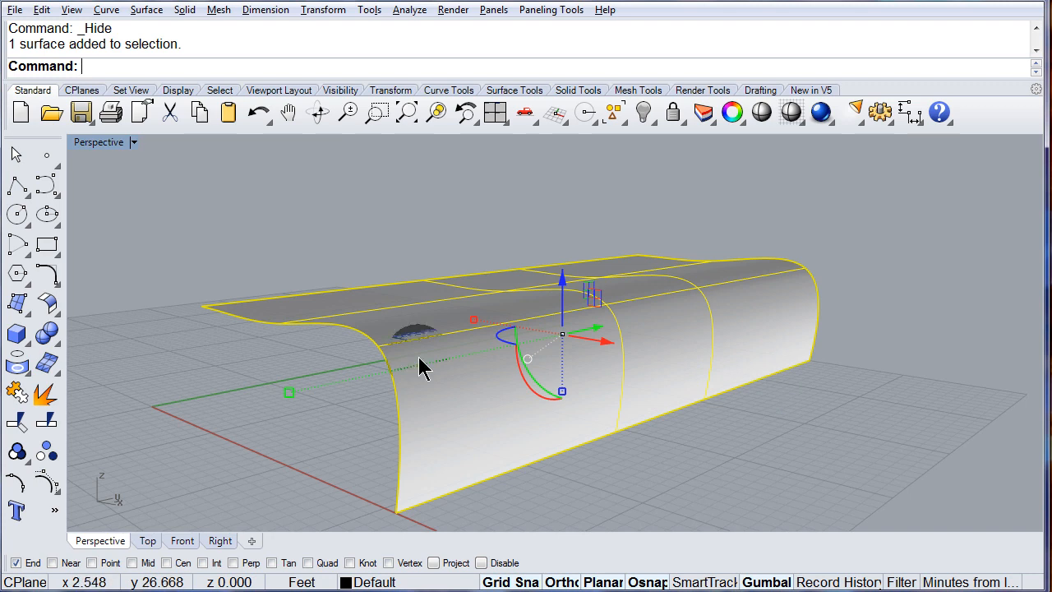
# Turn on control points with F10 and drag the middle top points upward into a hump
pyautogui.press('f10')
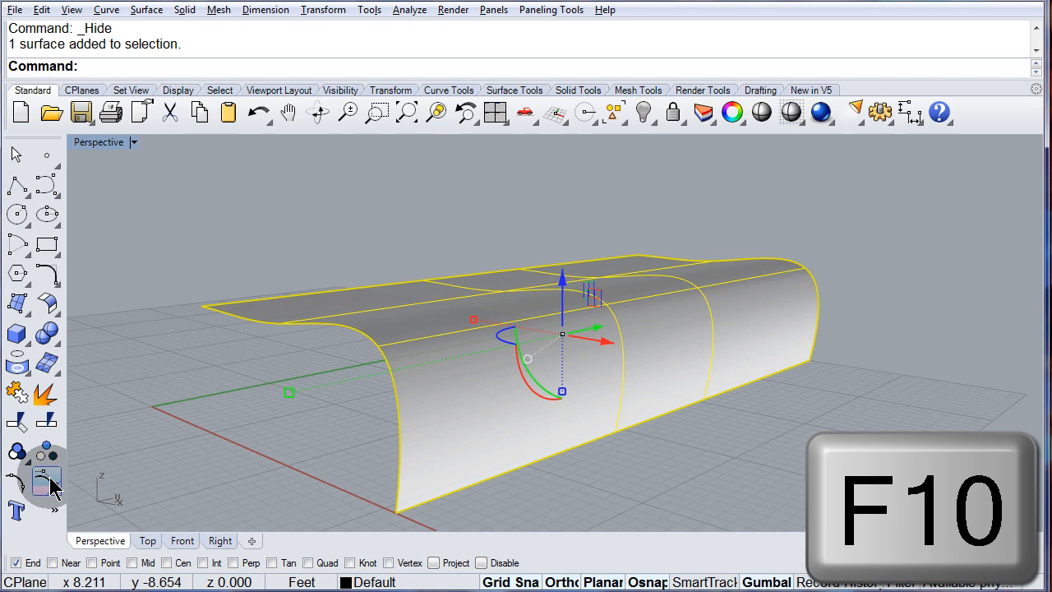
pyautogui.press('f10')
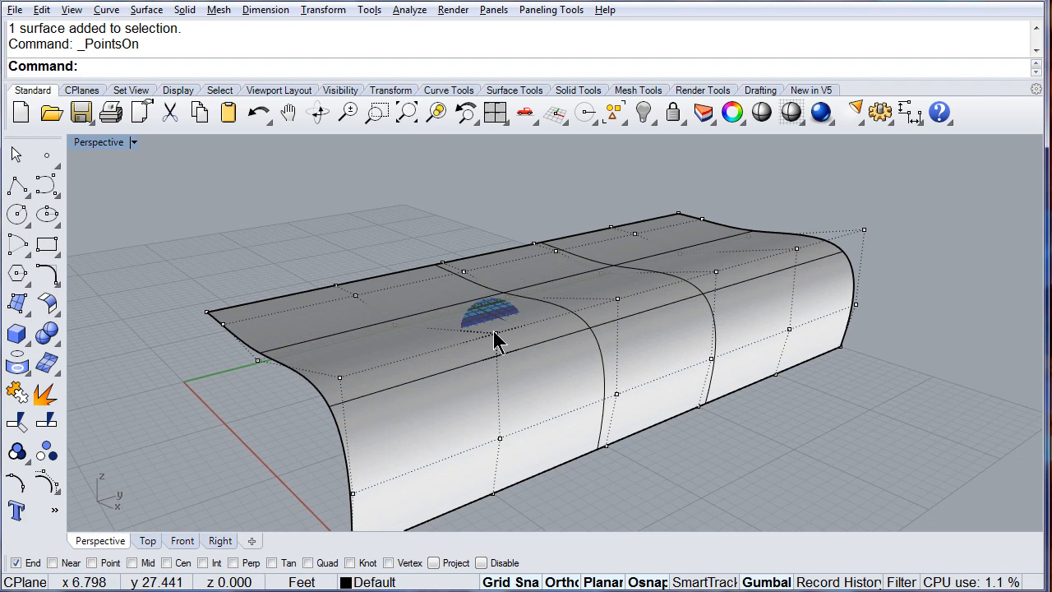
pyautogui.click(497, 333)
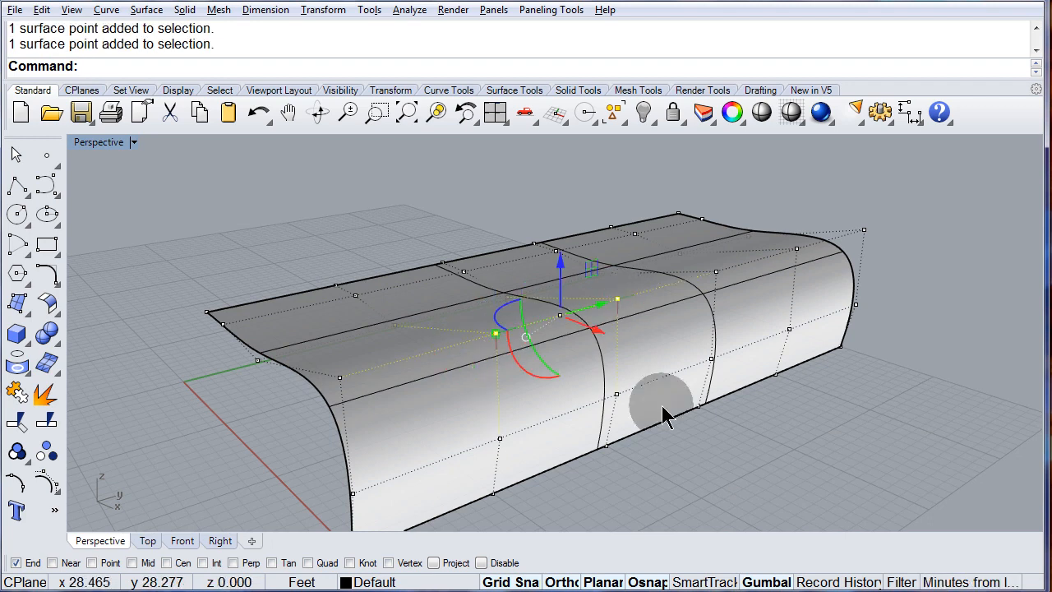
pyautogui.moveTo(665, 415); pyautogui.dragTo(703, 436)
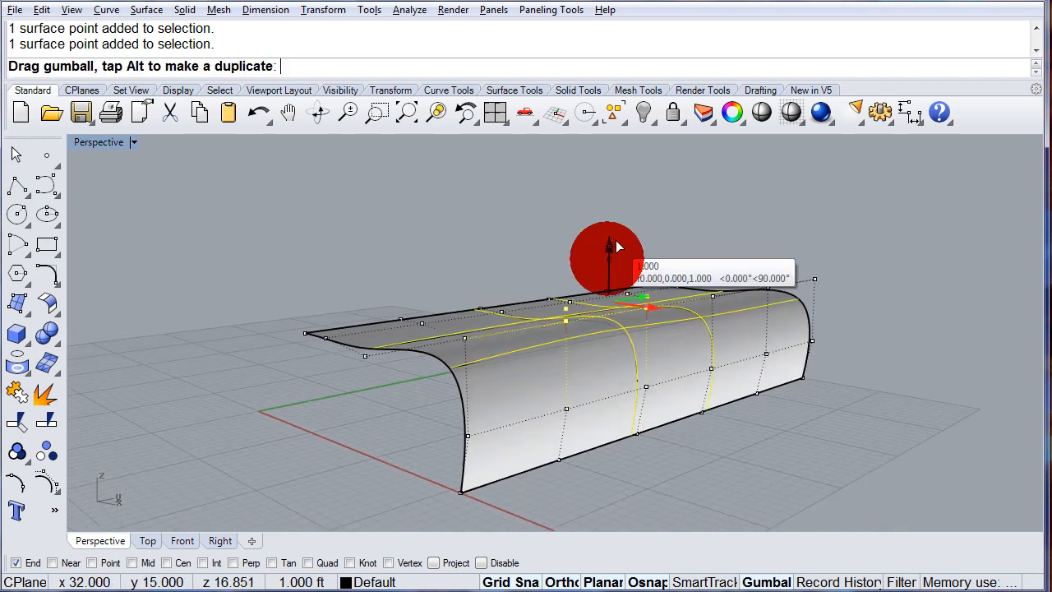
pyautogui.moveTo(609, 255); pyautogui.dragTo(609, 156)
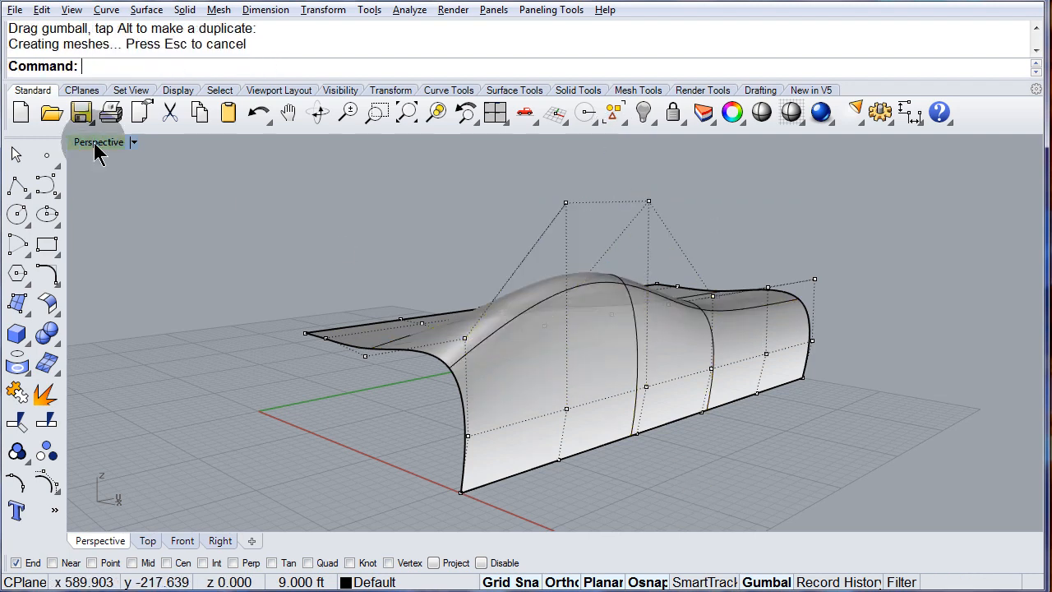
pyautogui.click(133, 142)
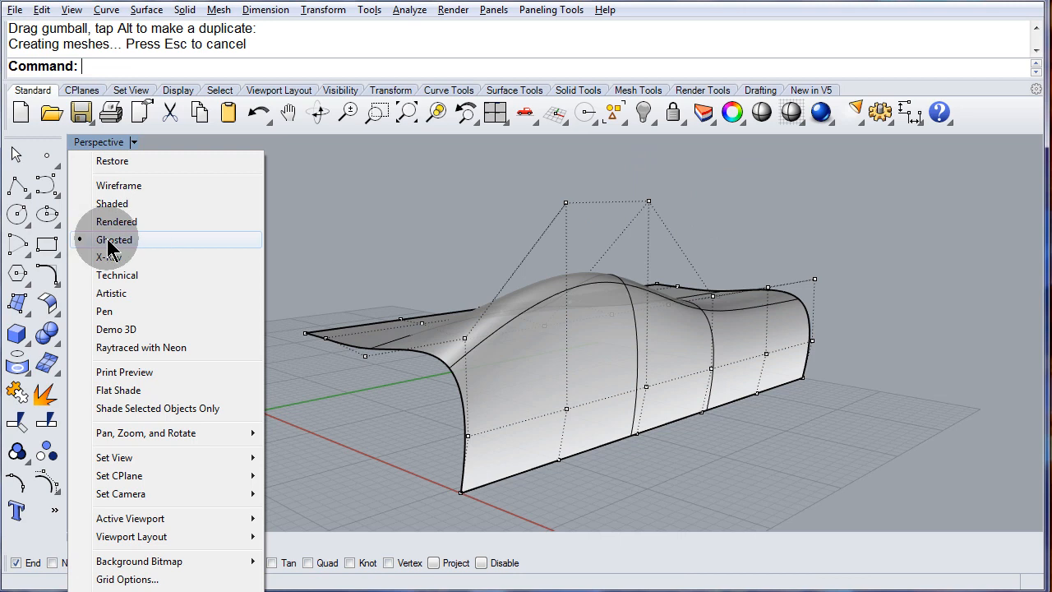
pyautogui.moveTo(121, 251)
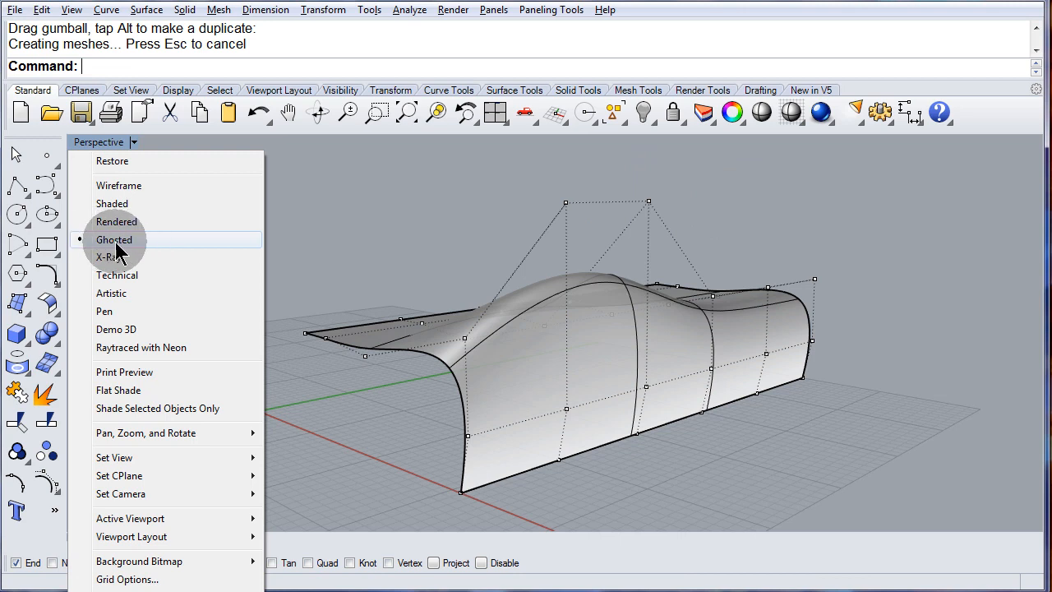
pyautogui.moveTo(798, 421)
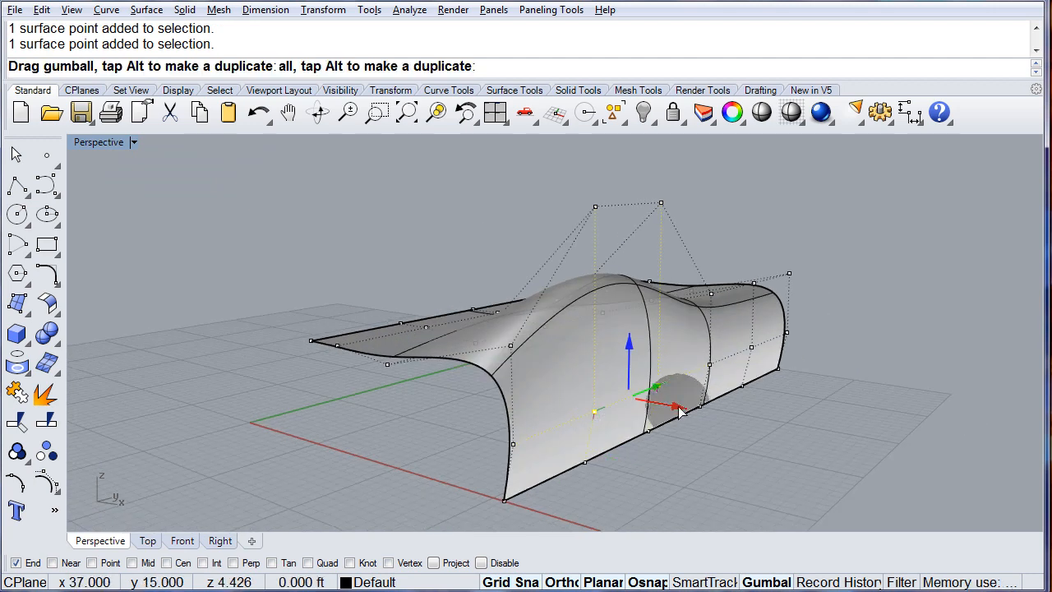
# Drag a lower front control point to reshape the wall beneath the hump
pyautogui.moveTo(674, 407); pyautogui.dragTo(592, 386)
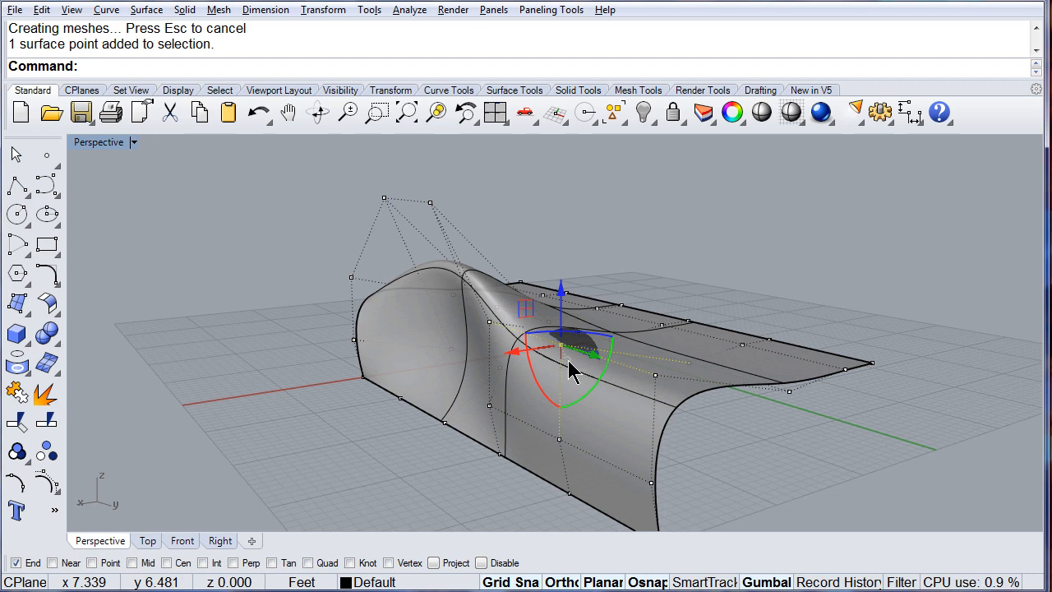
# Set the gumball to Align to Object from its right-click menu
pyautogui.rightClick(559, 329)
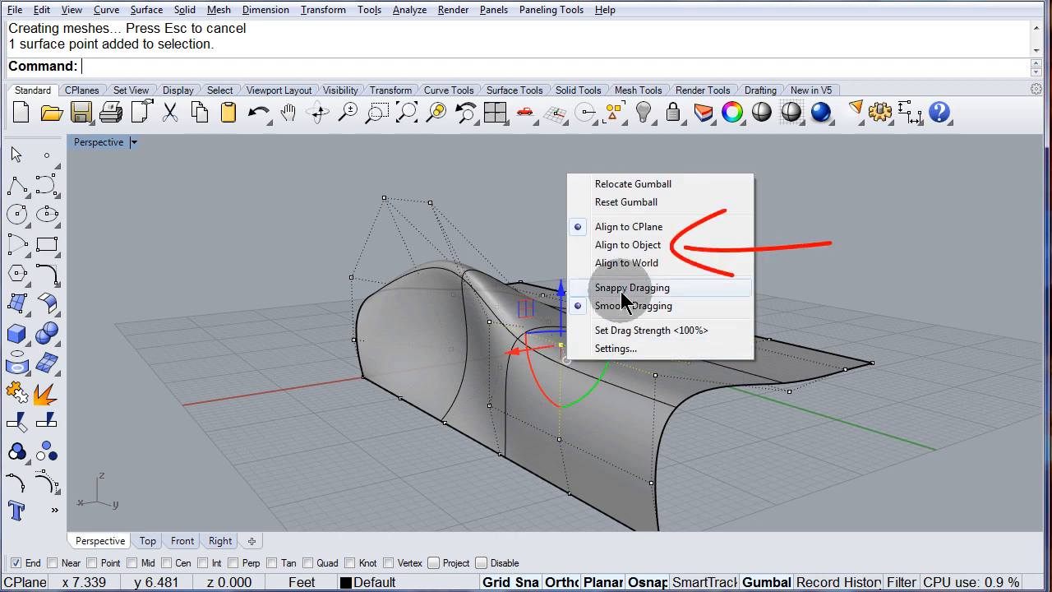
pyautogui.moveTo(628, 245)
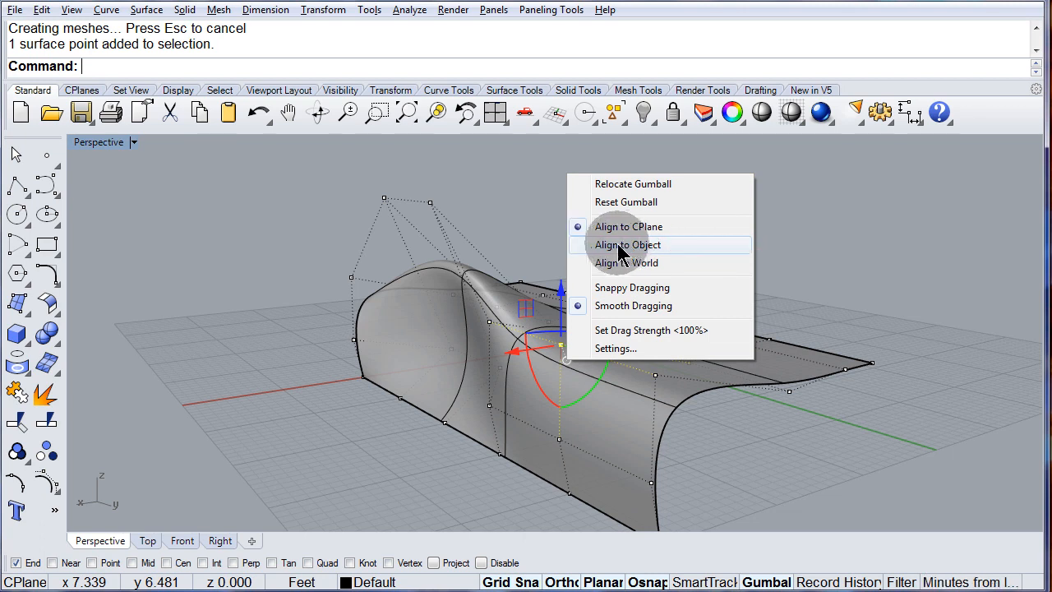
pyautogui.moveTo(637, 250)
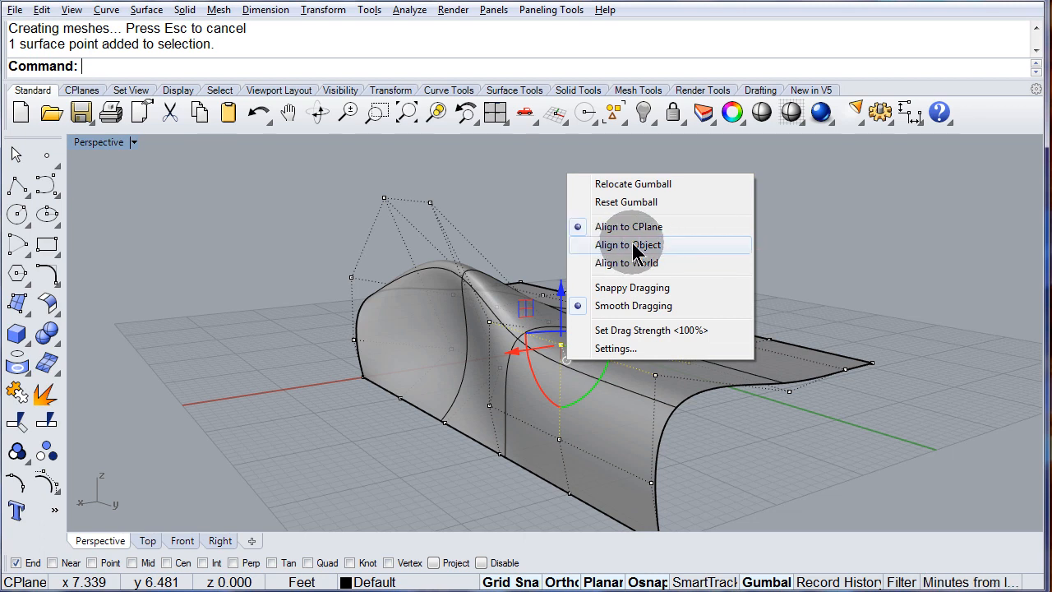
pyautogui.click(628, 244)
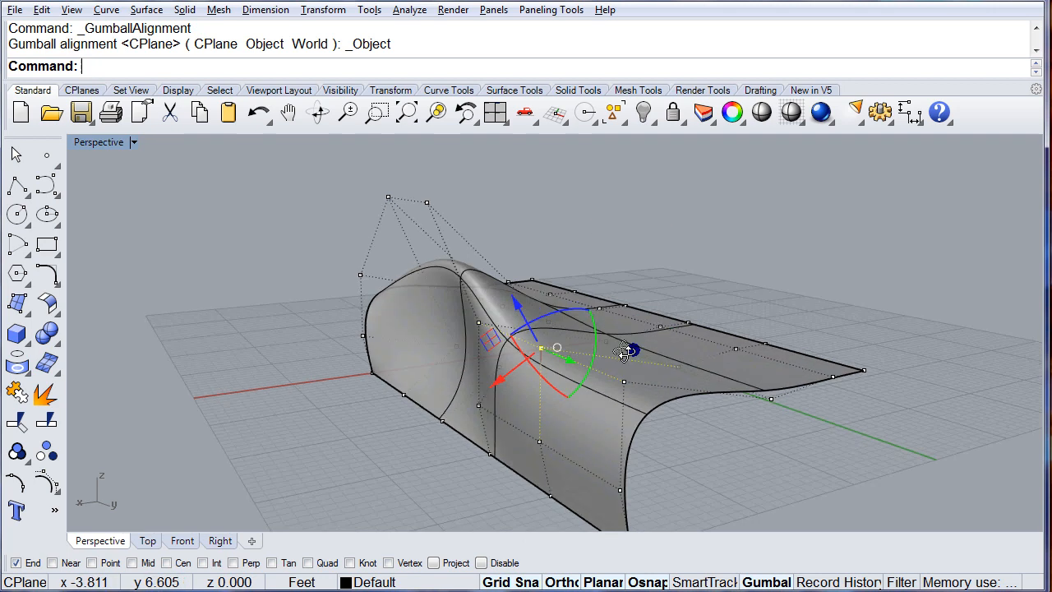
# Drag surface points along the object-aligned gumball axes, orbiting to inspect the bulge
pyautogui.moveTo(625, 354); pyautogui.dragTo(449, 333)
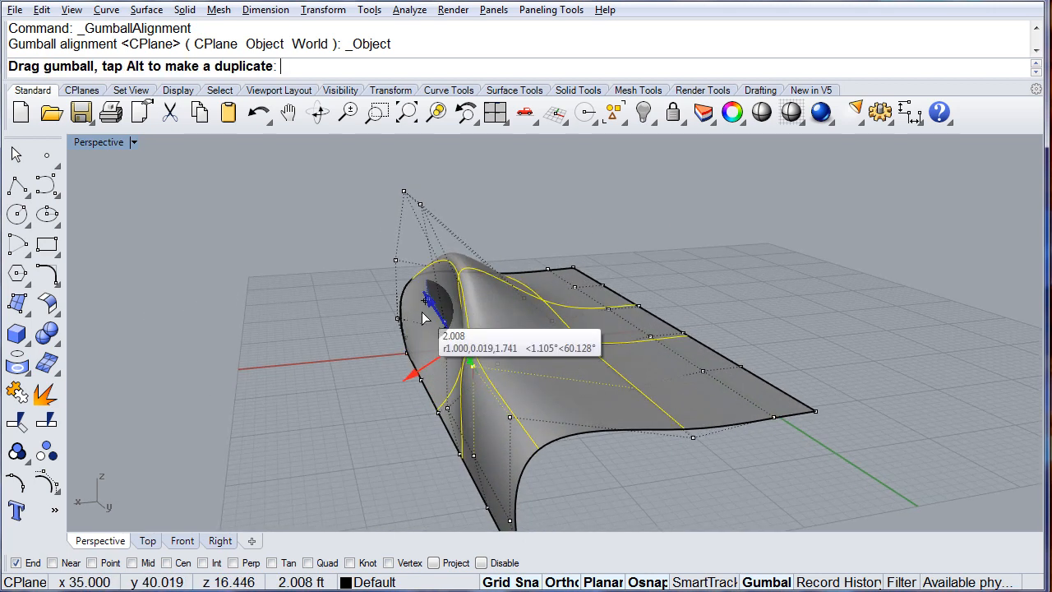
pyautogui.moveTo(424, 318); pyautogui.dragTo(390, 285)
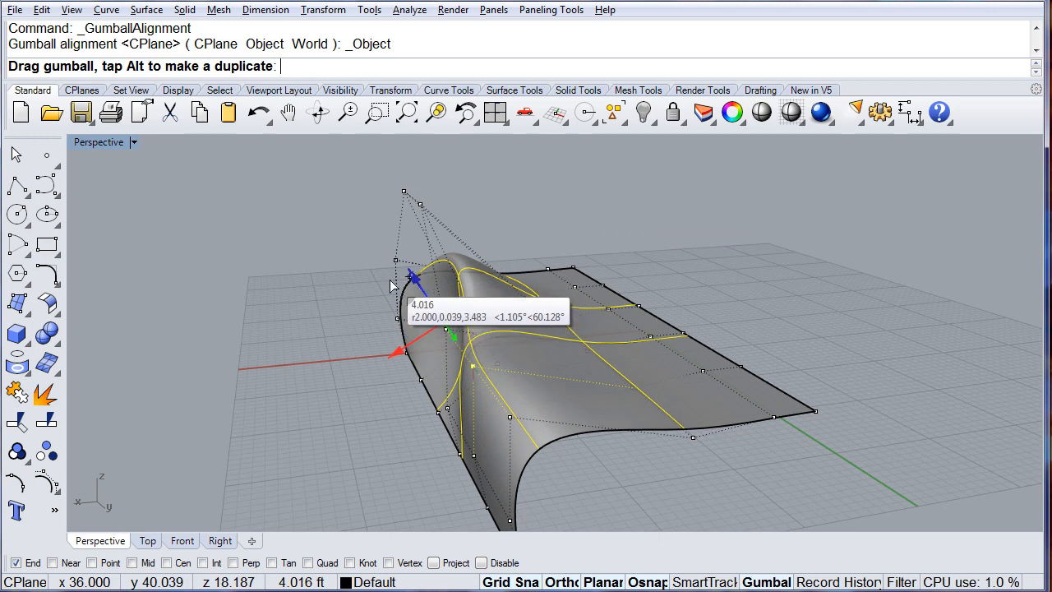
pyautogui.moveTo(403, 288); pyautogui.dragTo(439, 465)
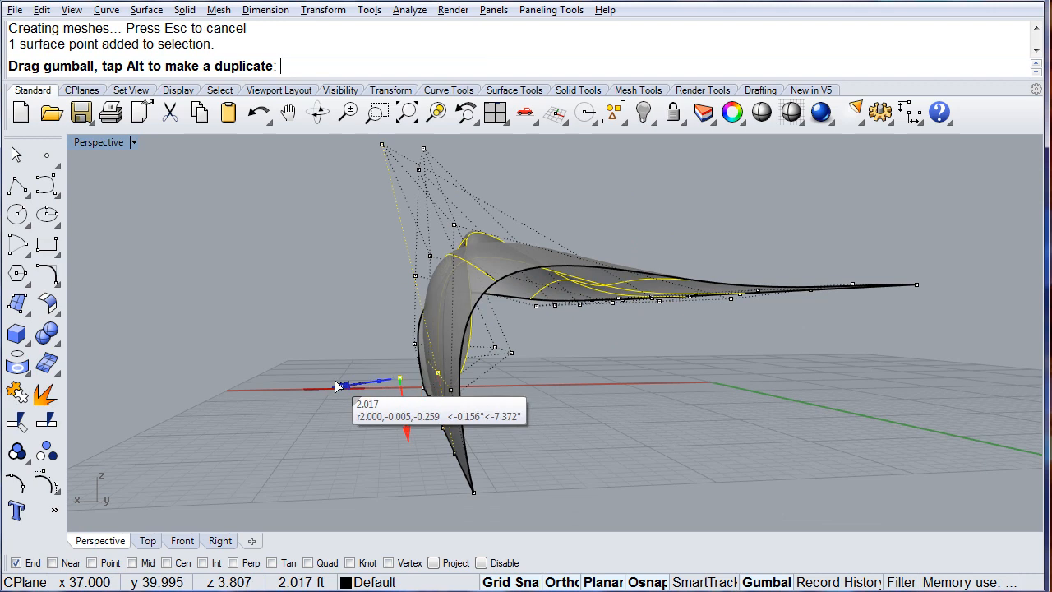
pyautogui.moveTo(337, 385); pyautogui.dragTo(287, 387)
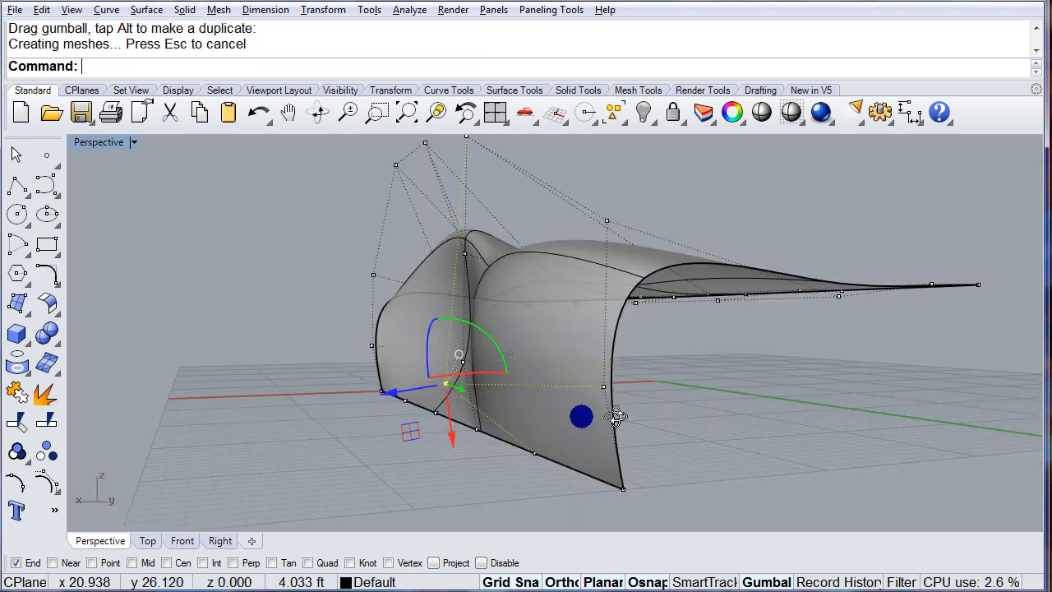
pyautogui.moveTo(616, 415); pyautogui.dragTo(843, 456)
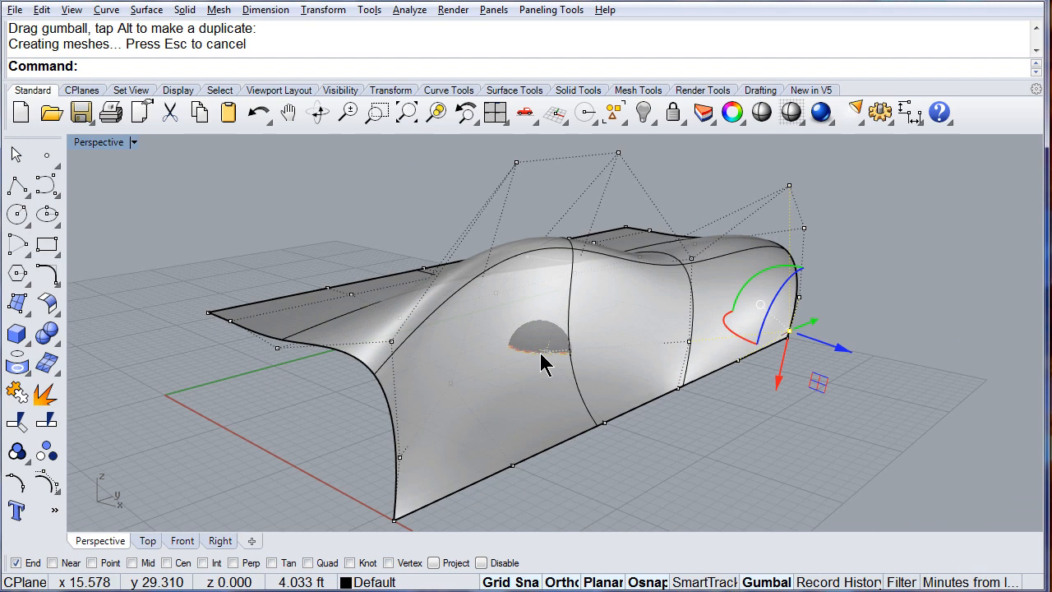
# Pick another surface point and set its gumball to Align to CPlane
pyautogui.click(543, 333)
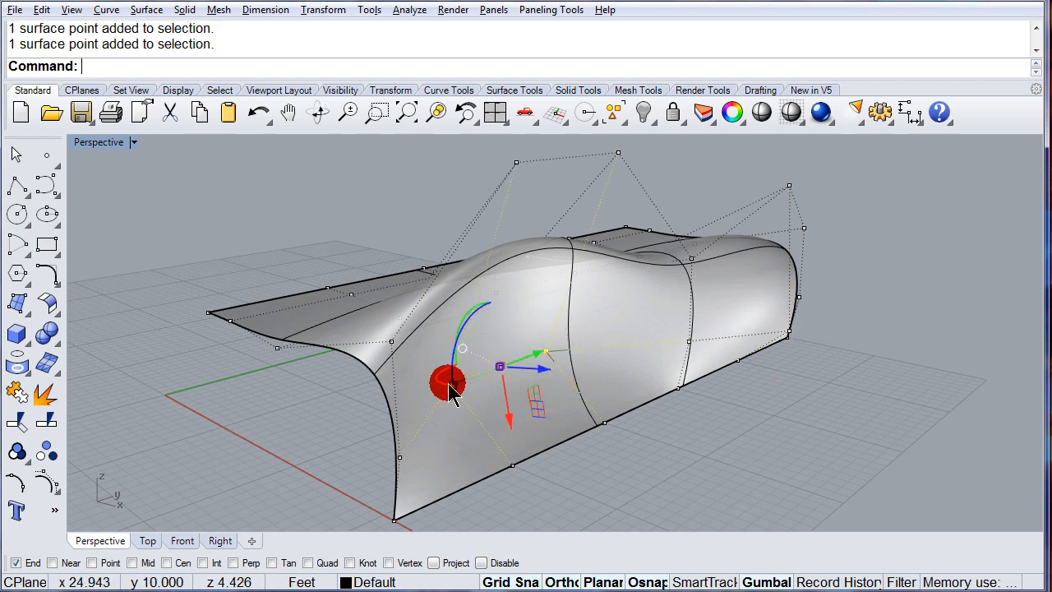
pyautogui.moveTo(448, 382); pyautogui.dragTo(448, 374)
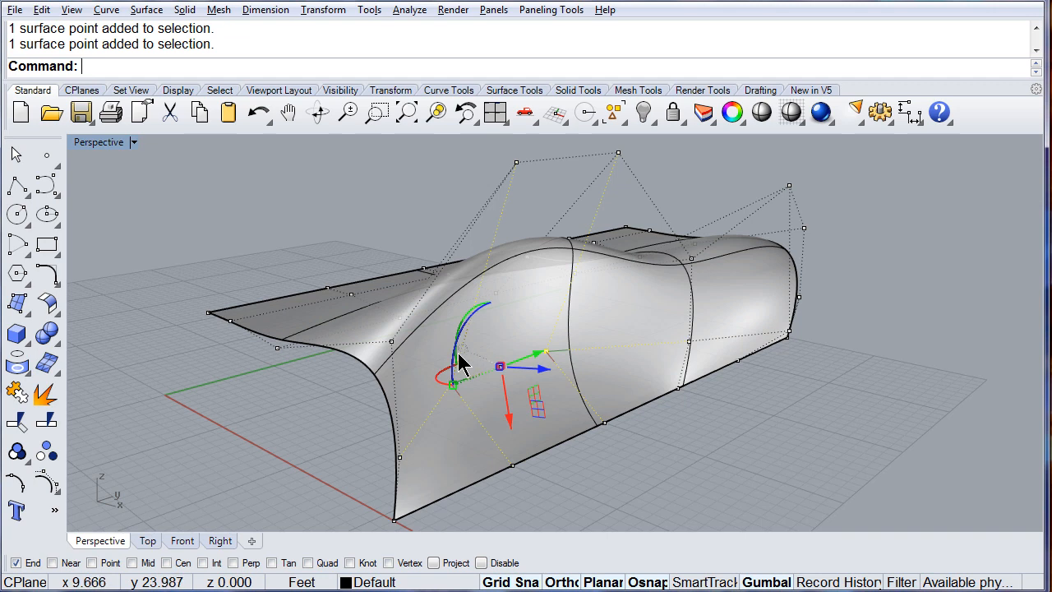
pyautogui.moveTo(464, 362)
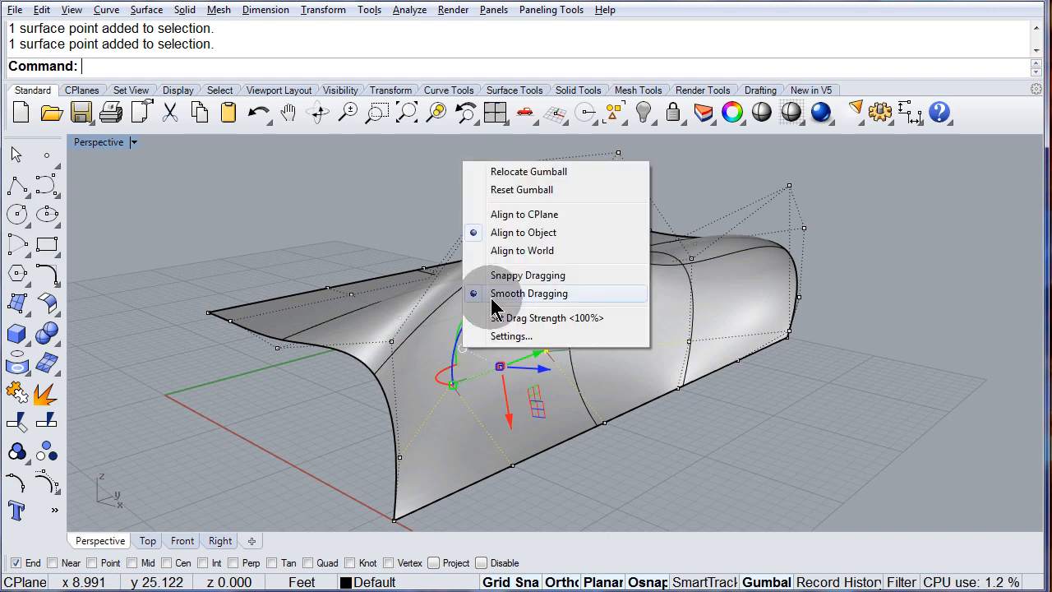
pyautogui.moveTo(559, 215)
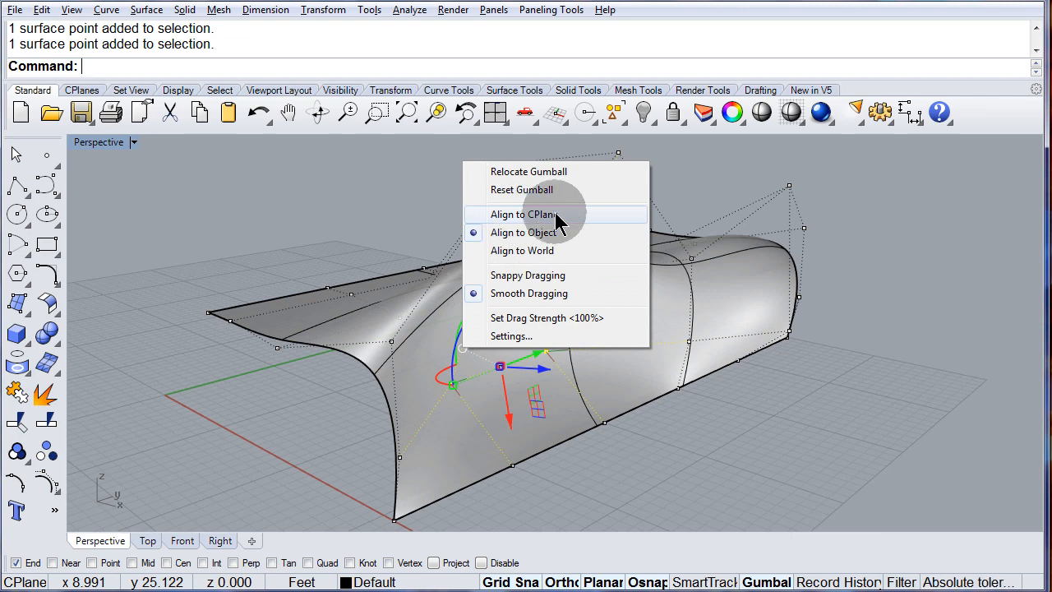
pyautogui.moveTo(543, 226)
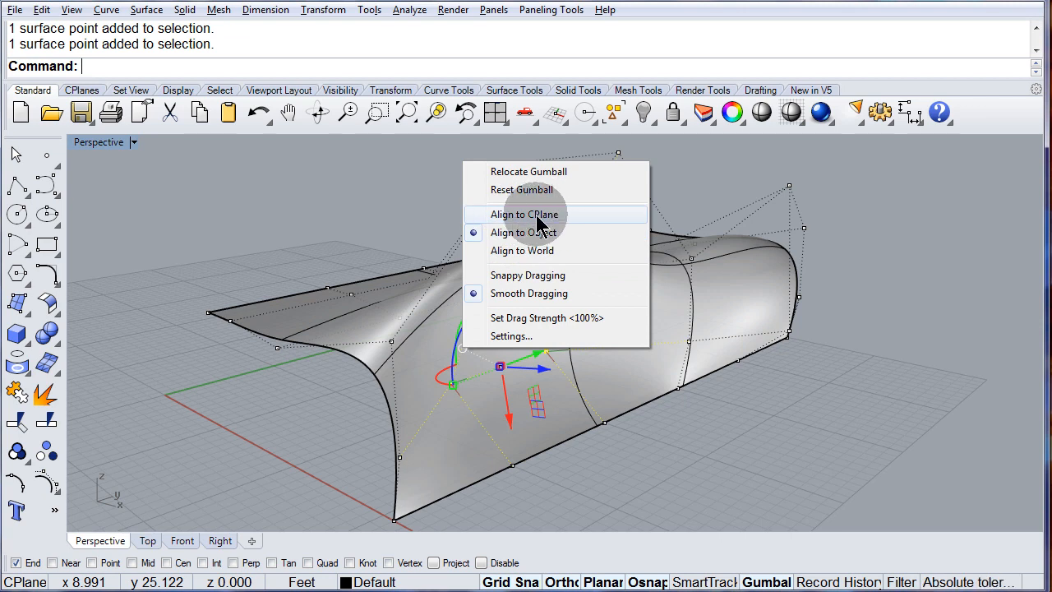
pyautogui.click(524, 214)
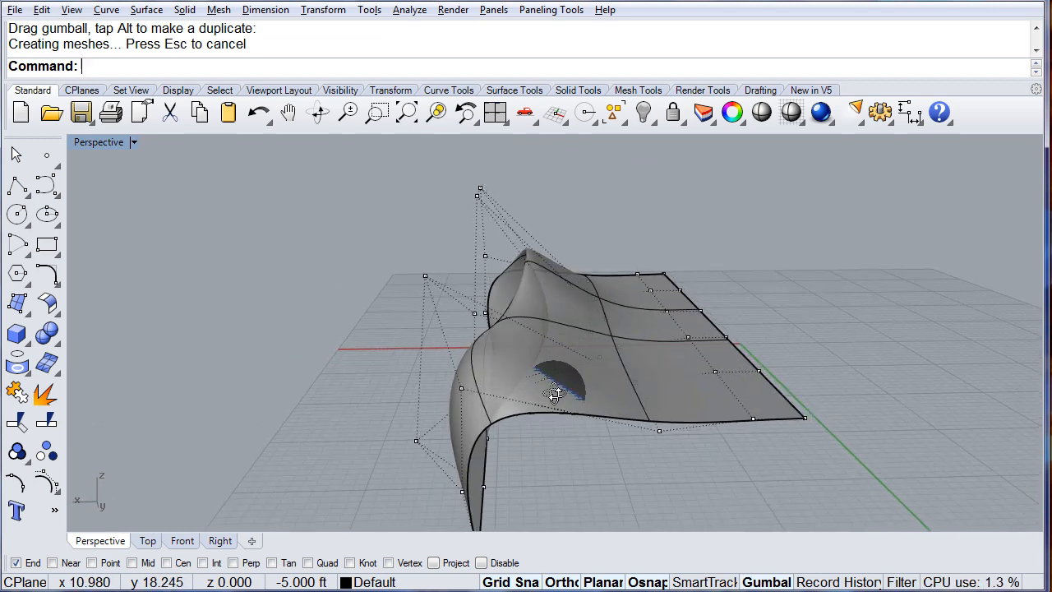
# Align the gumball on the picked hump-edge point to the surface via Align to Object
pyautogui.moveTo(555, 394); pyautogui.dragTo(514, 411)
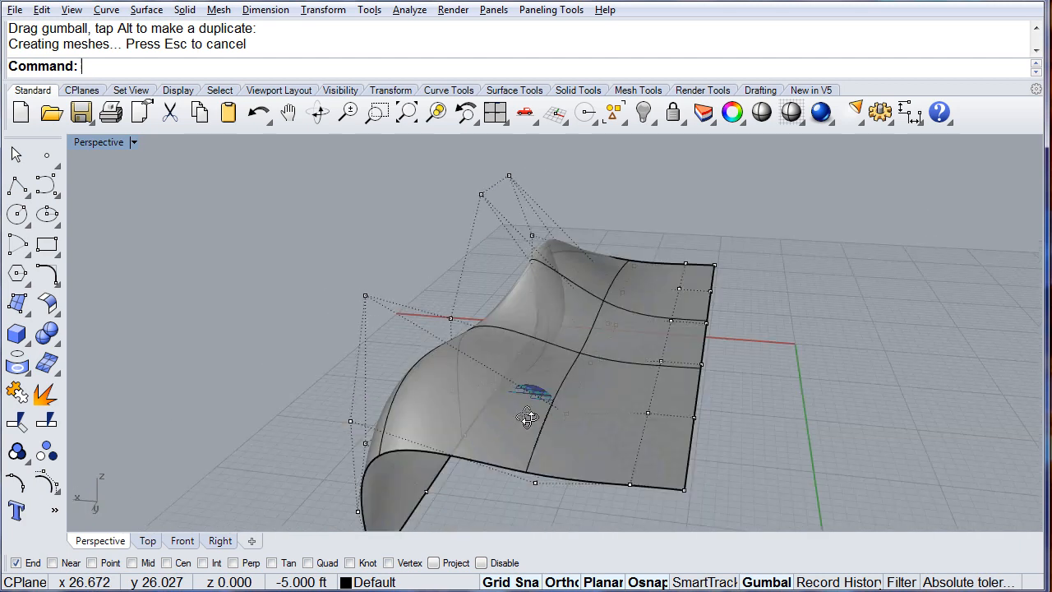
pyautogui.moveTo(526, 415); pyautogui.dragTo(588, 411)
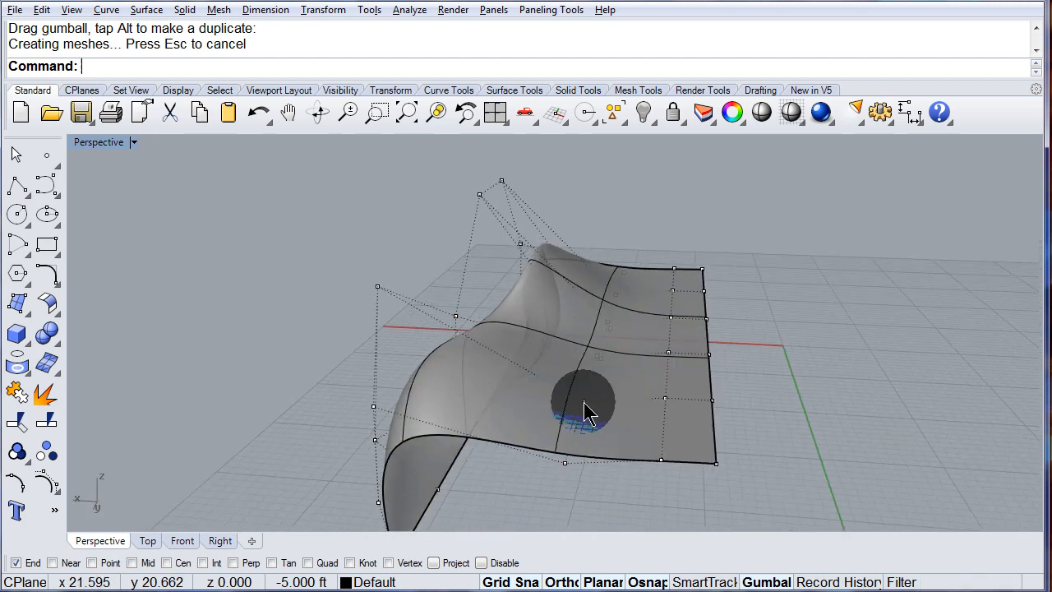
pyautogui.rightClick(583, 402)
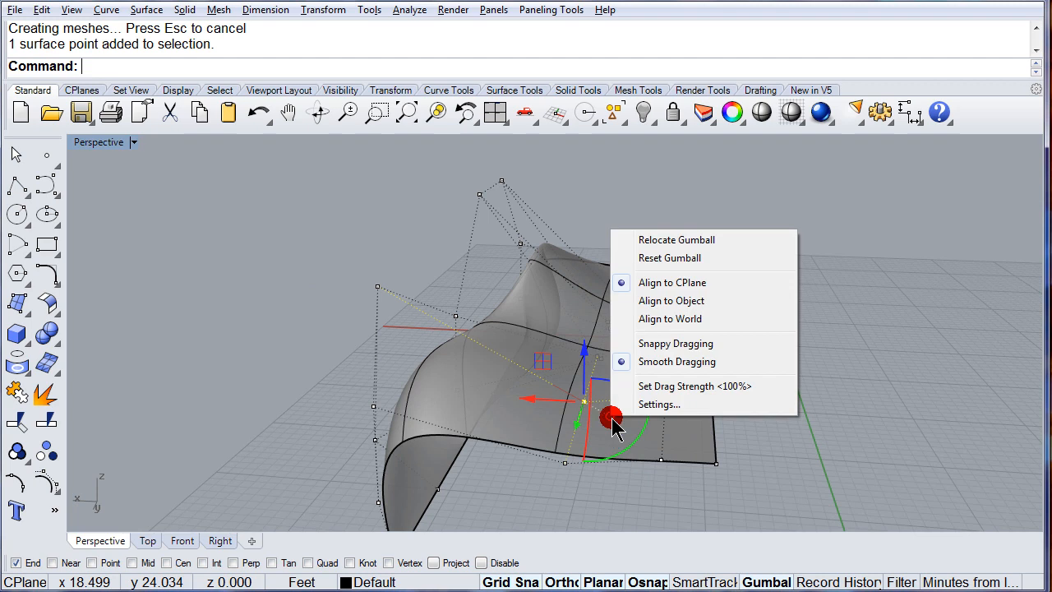
pyautogui.moveTo(682, 300)
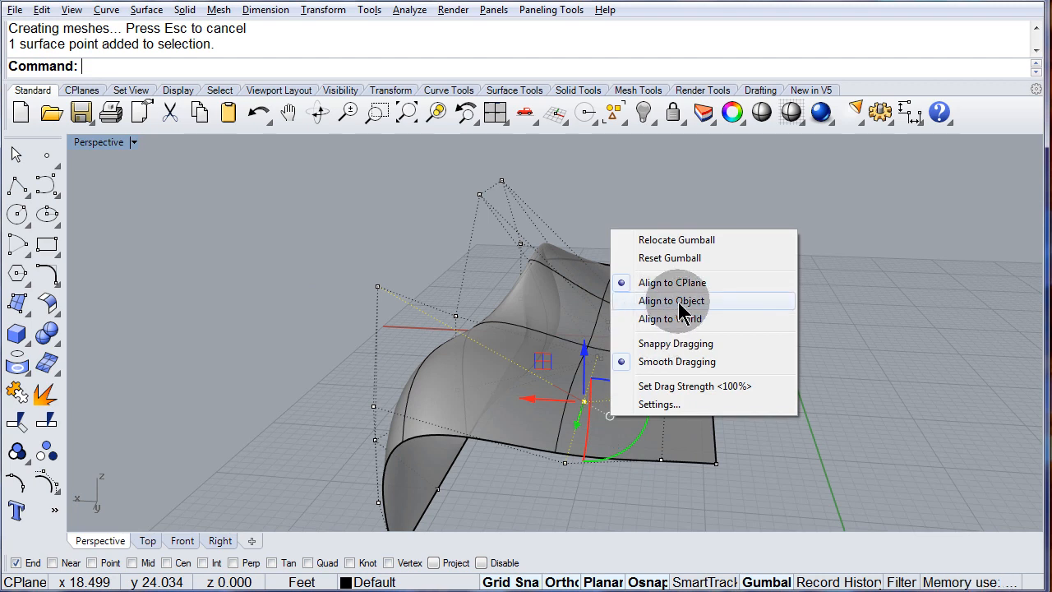
pyautogui.moveTo(675, 311)
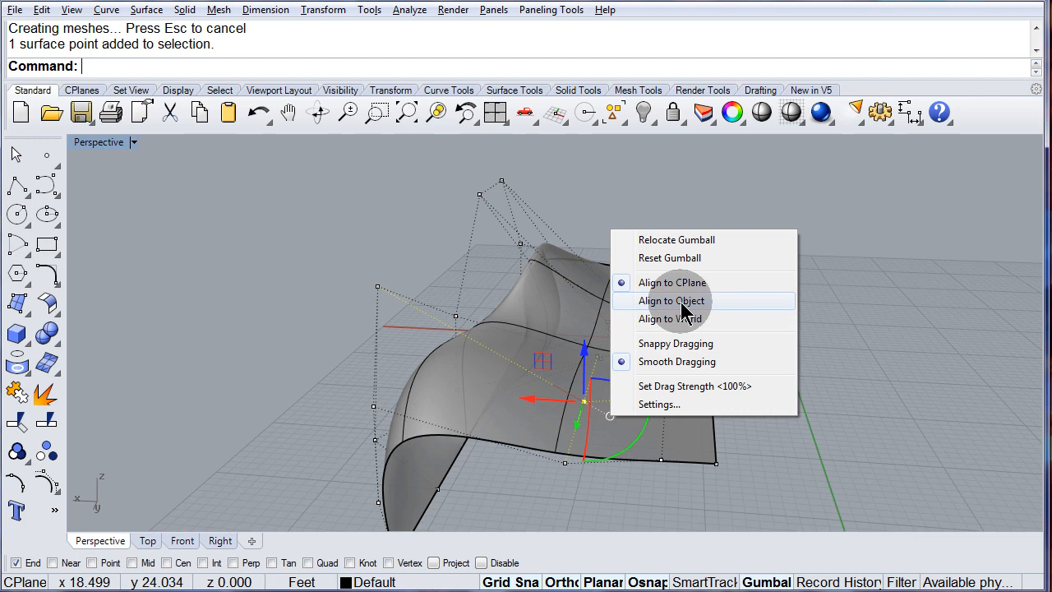
pyautogui.click(672, 300)
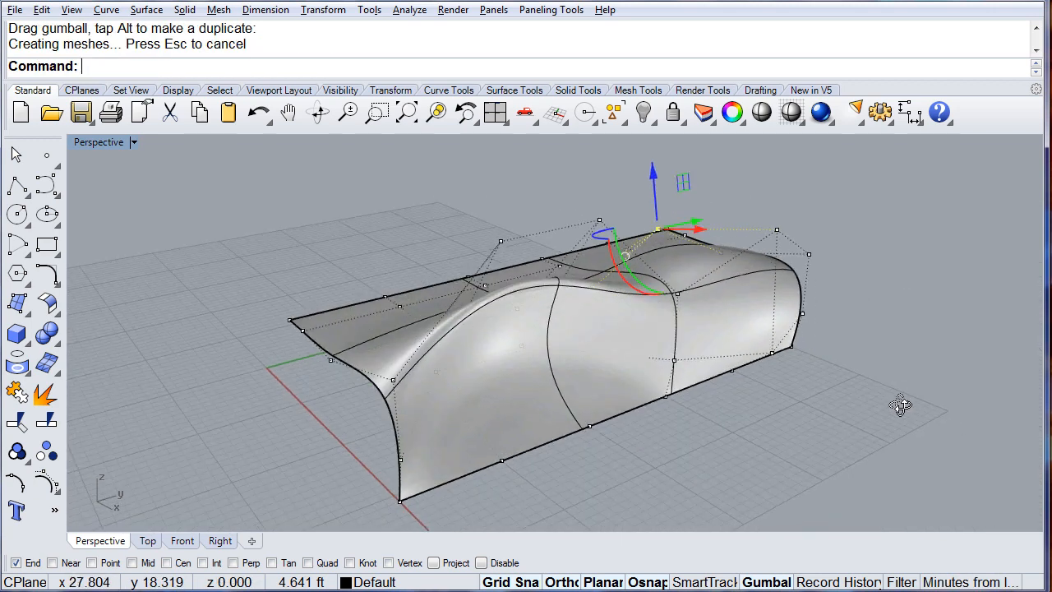
# Turn off control points with F11 and view the lofted surface in Rendered mode
pyautogui.press('f11')
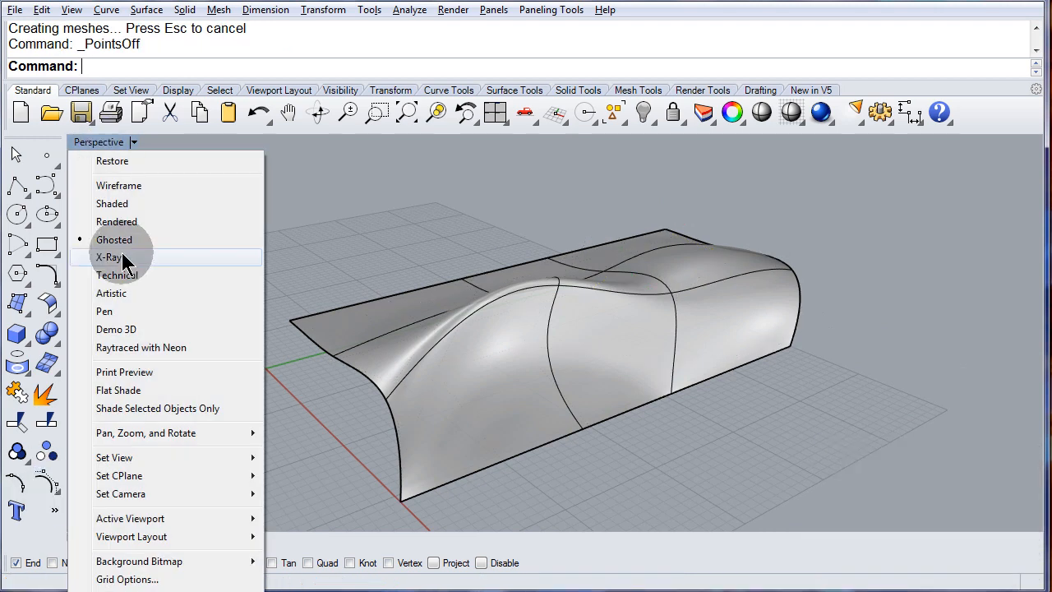
pyautogui.click(116, 221)
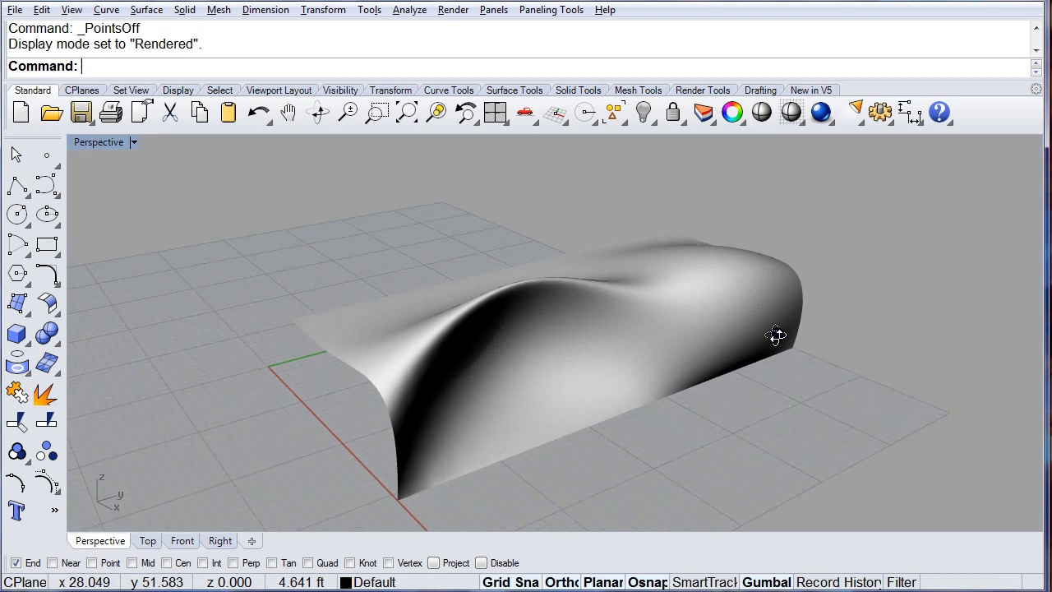
pyautogui.moveTo(777, 336); pyautogui.dragTo(432, 296)
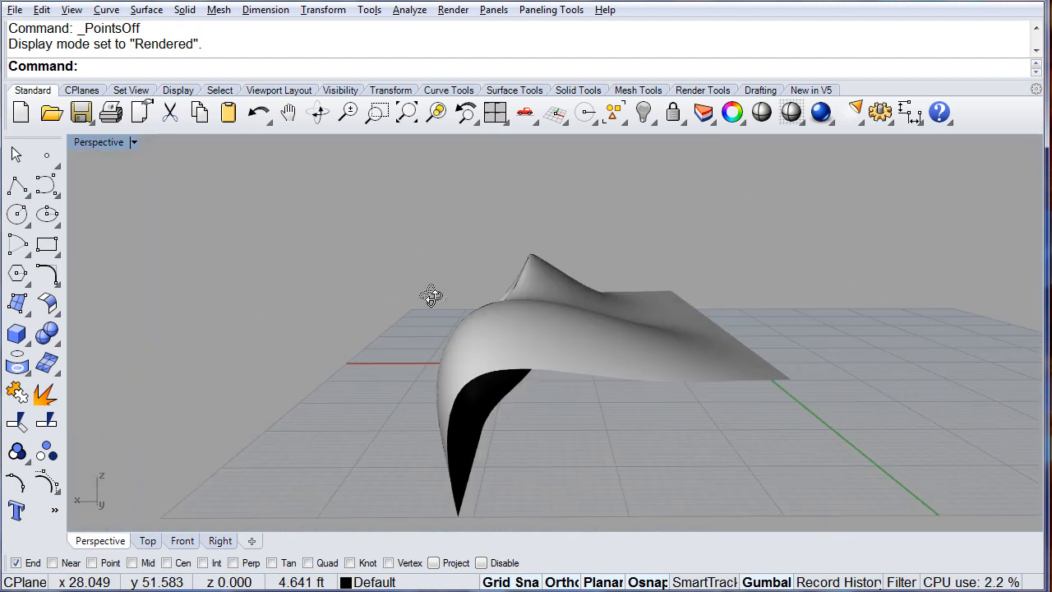
pyautogui.moveTo(431, 294); pyautogui.dragTo(616, 313)
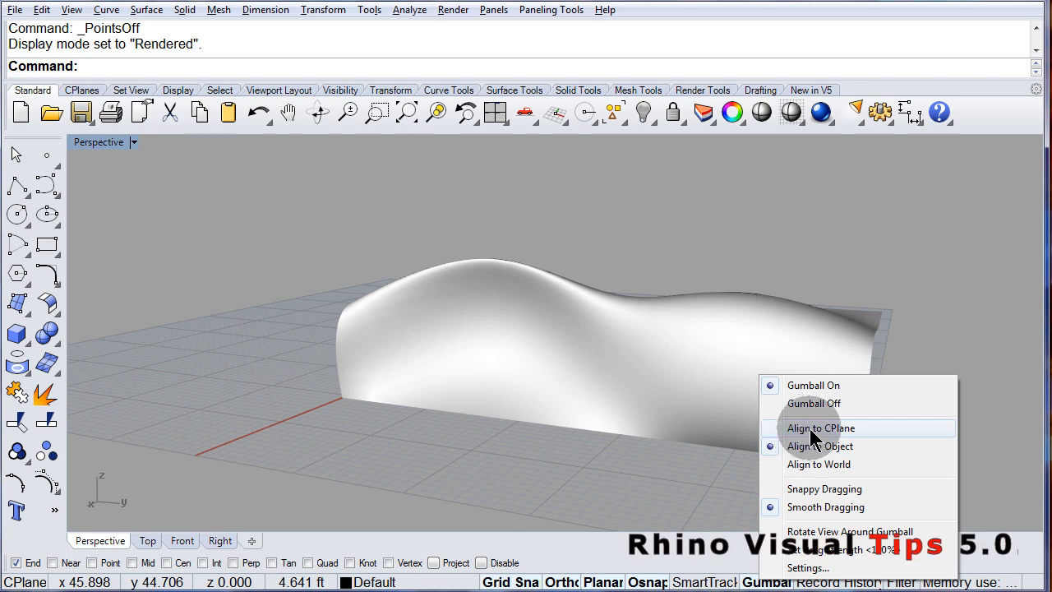
pyautogui.moveTo(818, 446)
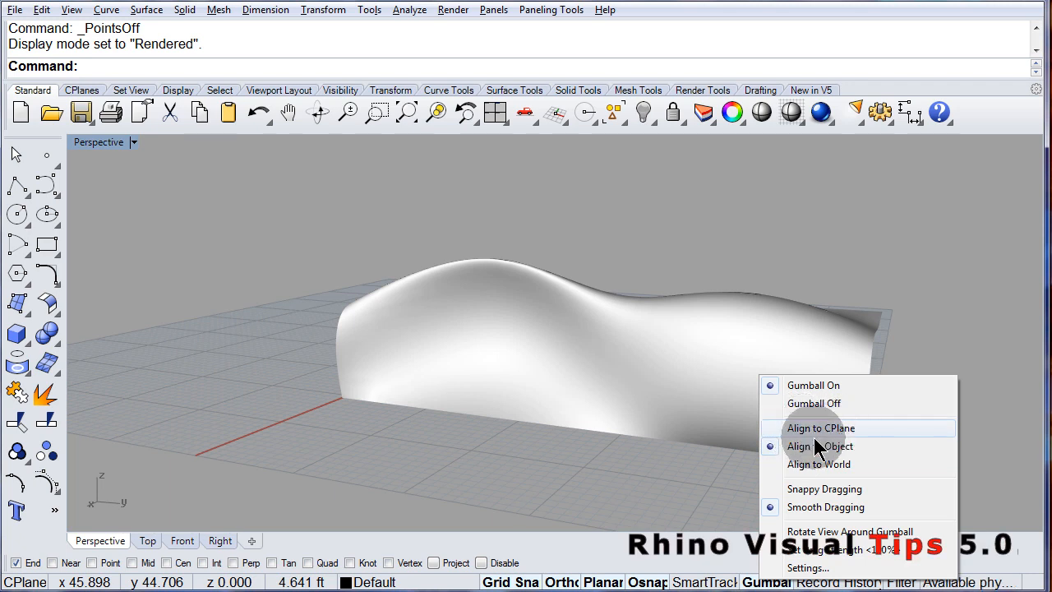
pyautogui.moveTo(834, 456)
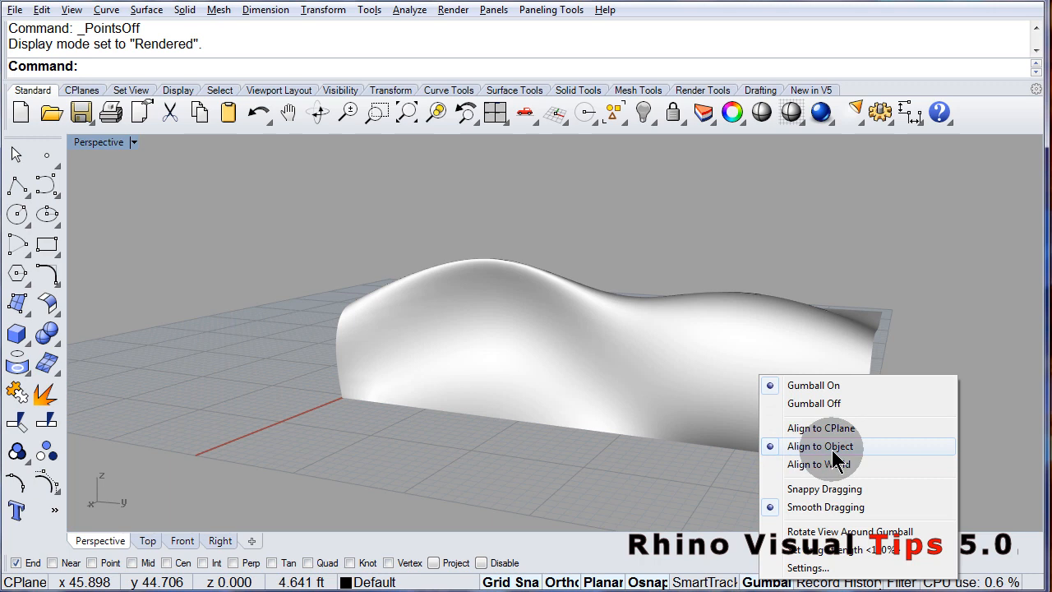